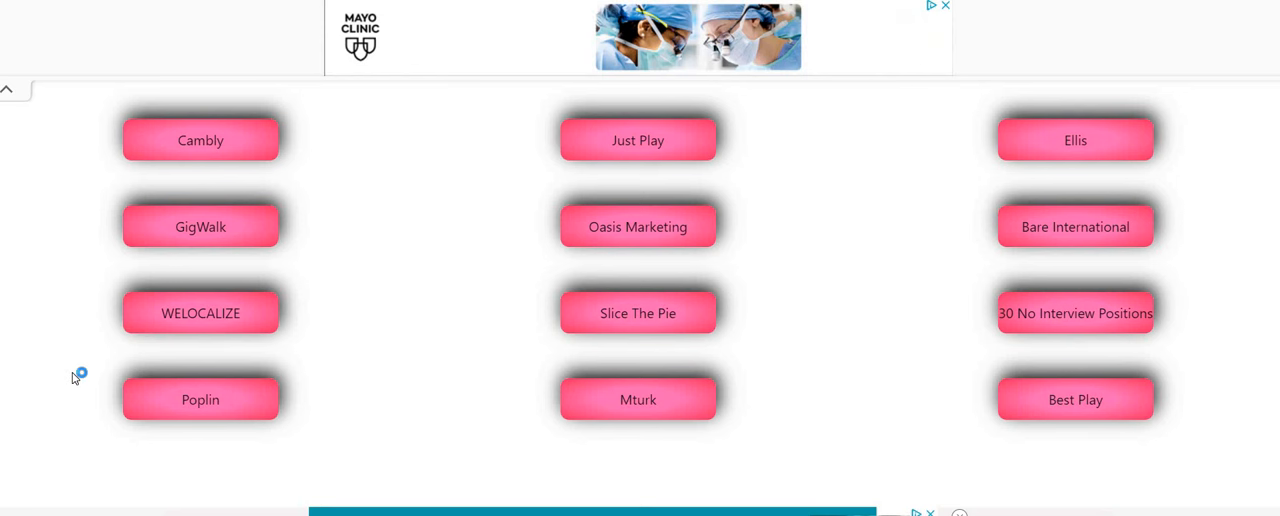
{"action": "mouse_move", "coordinate": [74, 376]}
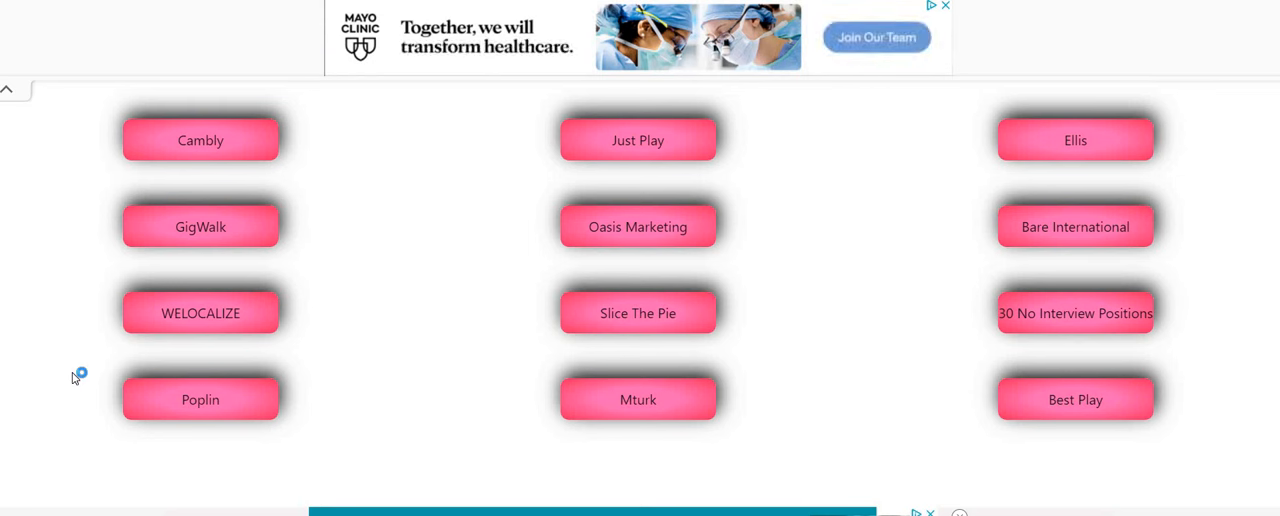
{"action": "mouse_move", "coordinate": [74, 378]}
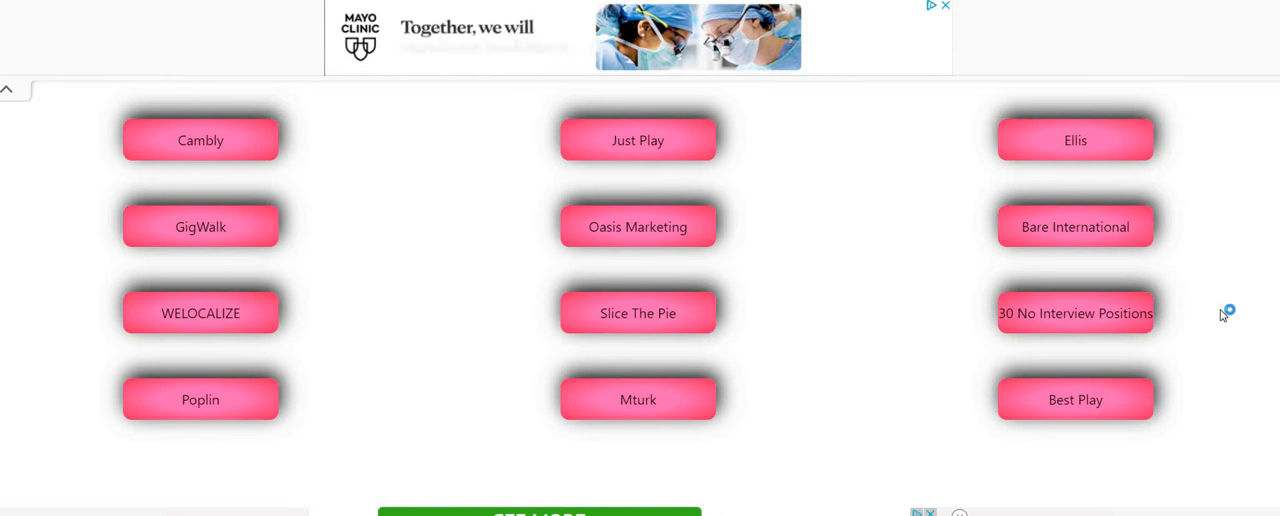
{"action": "mouse_move", "coordinate": [1232, 310]}
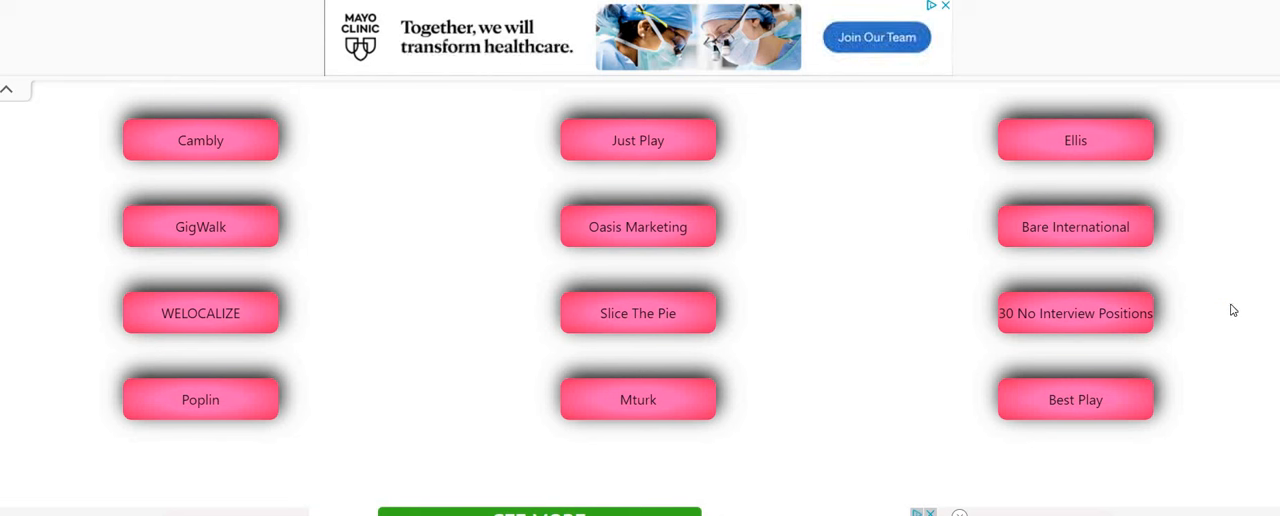
{"action": "mouse_move", "coordinate": [392, 324]}
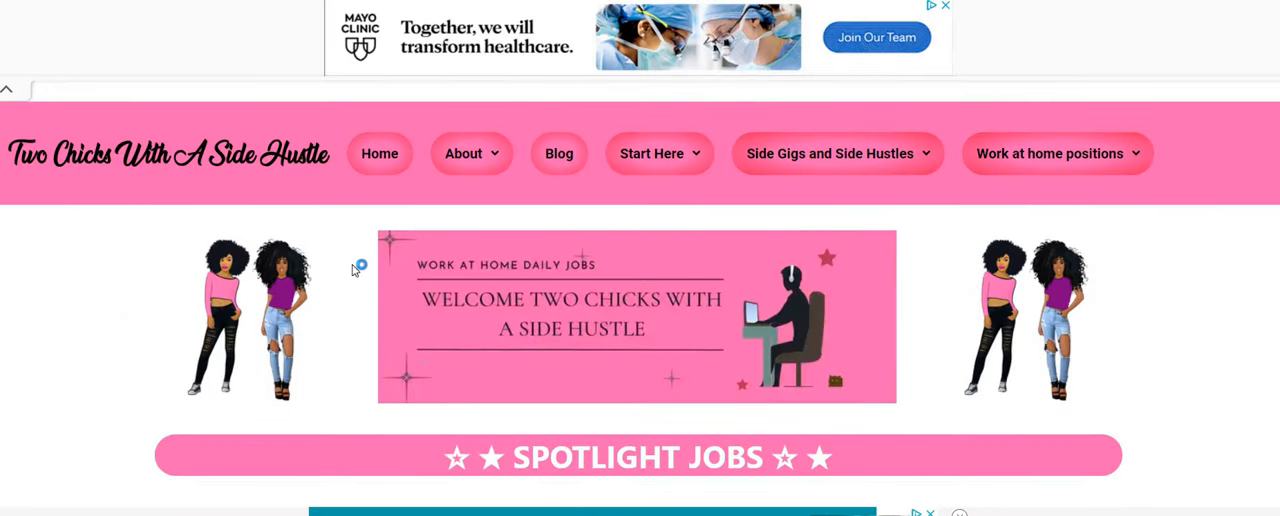
Scroll past the hero image to the Laundry Pro work-from-home, earn up to $6000/month text.
{"action": "scroll", "scroll_direction": "down", "scroll_amount": 3}
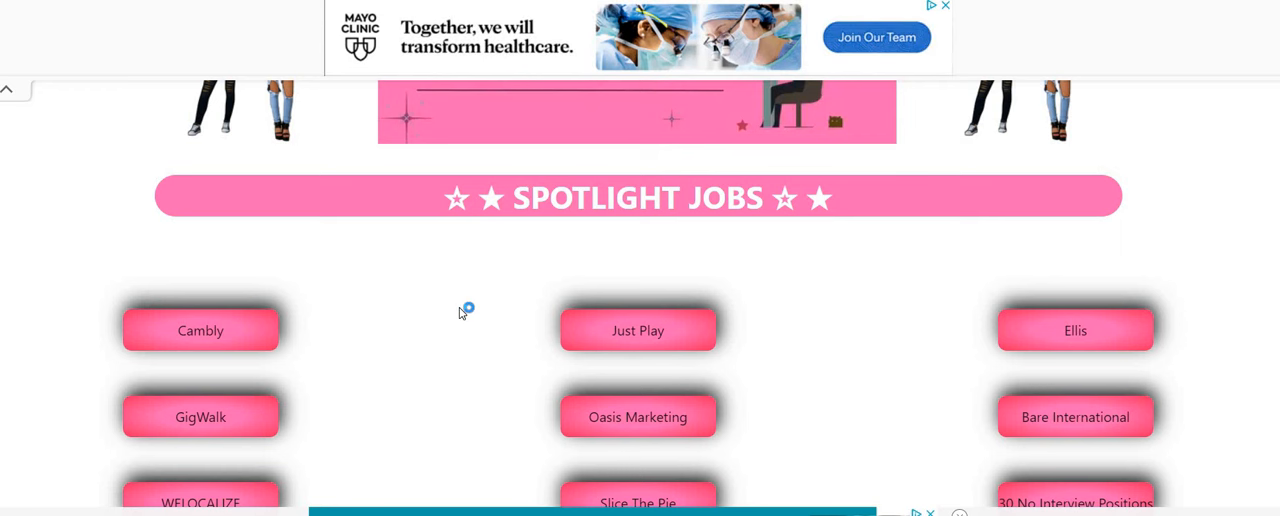
{"action": "mouse_move", "coordinate": [456, 296]}
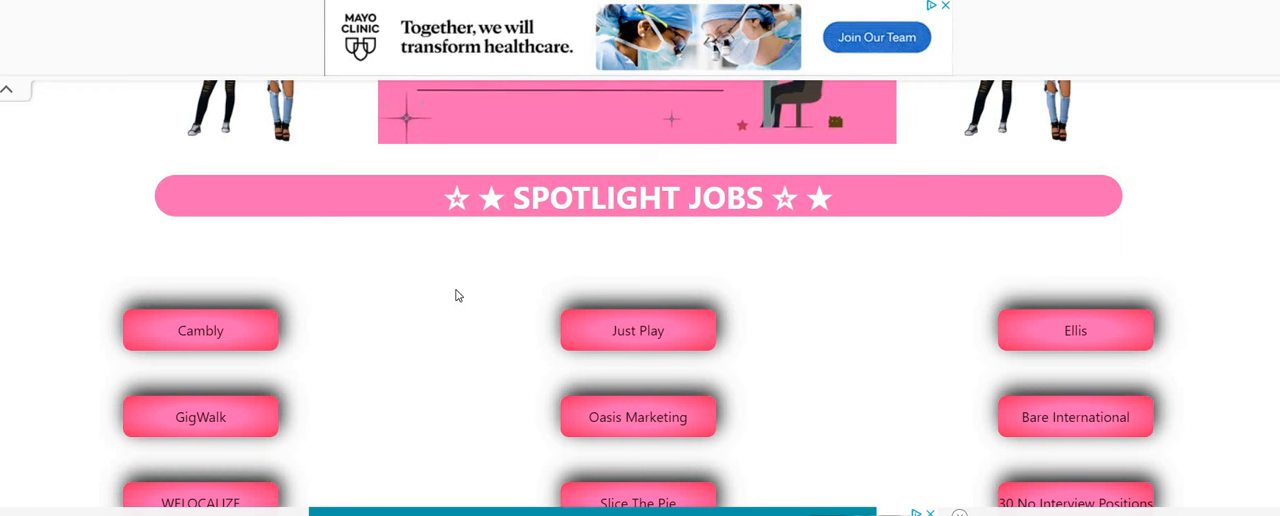
{"action": "scroll", "scroll_direction": "down", "scroll_amount": 3}
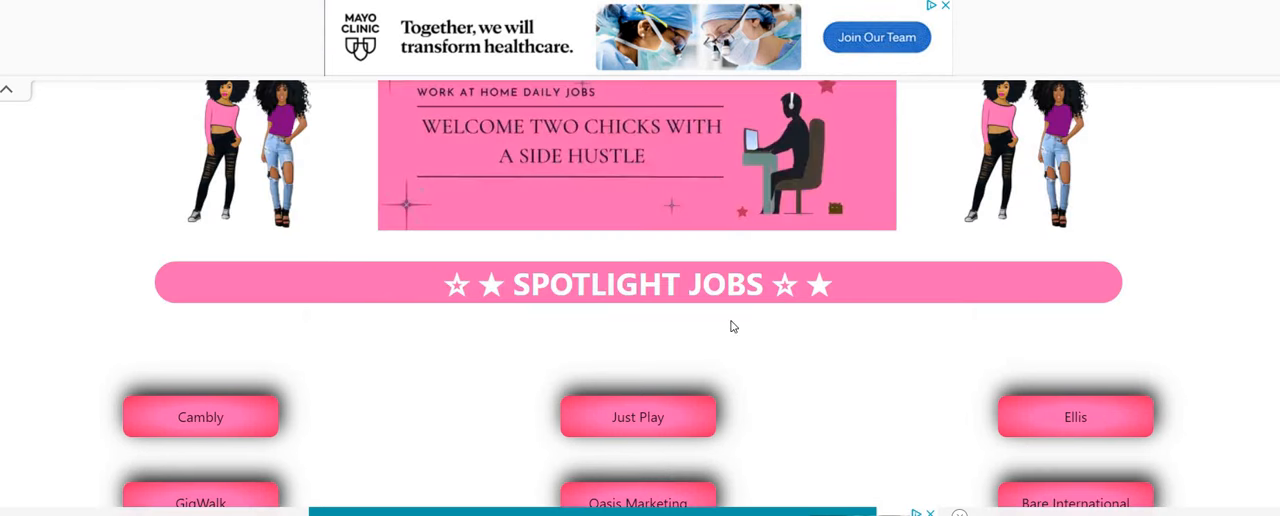
{"action": "scroll", "scroll_direction": "down", "scroll_amount": 3}
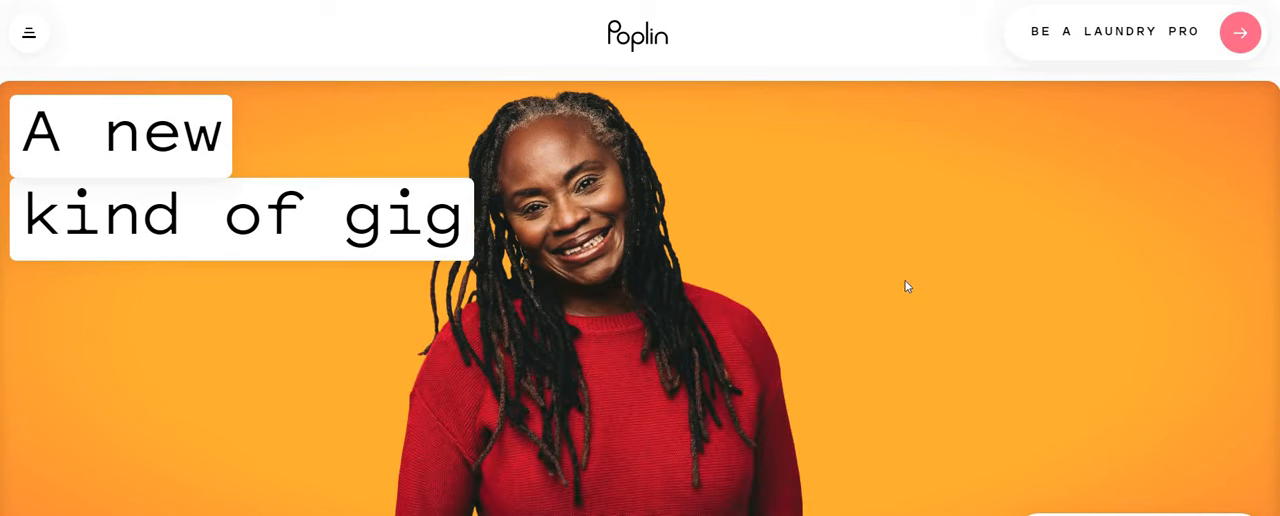
{"action": "mouse_move", "coordinate": [1180, 210]}
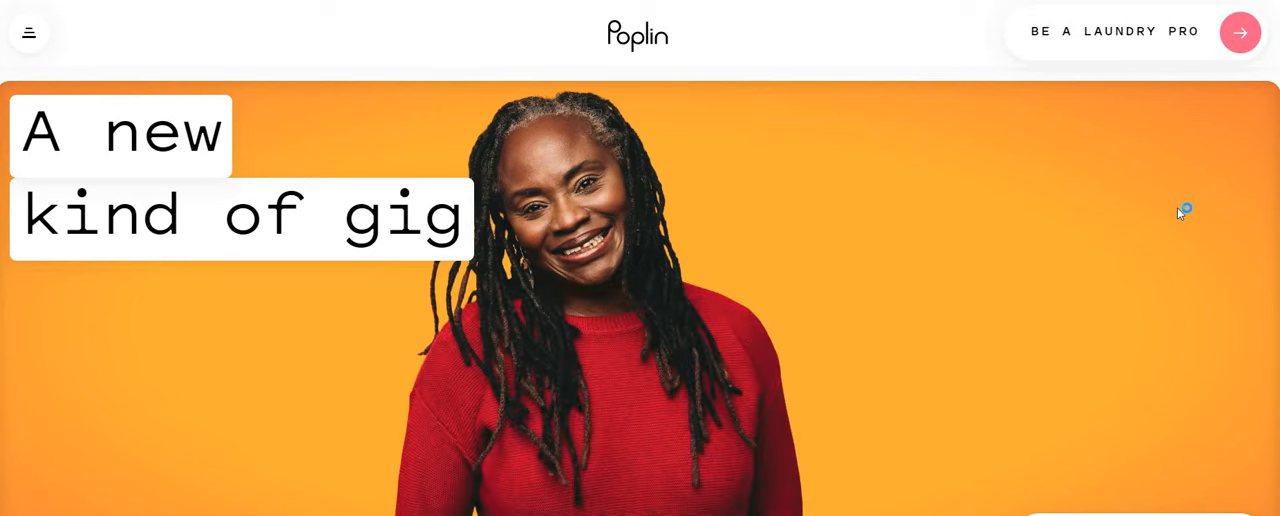
{"action": "scroll", "scroll_direction": "down", "scroll_amount": 3}
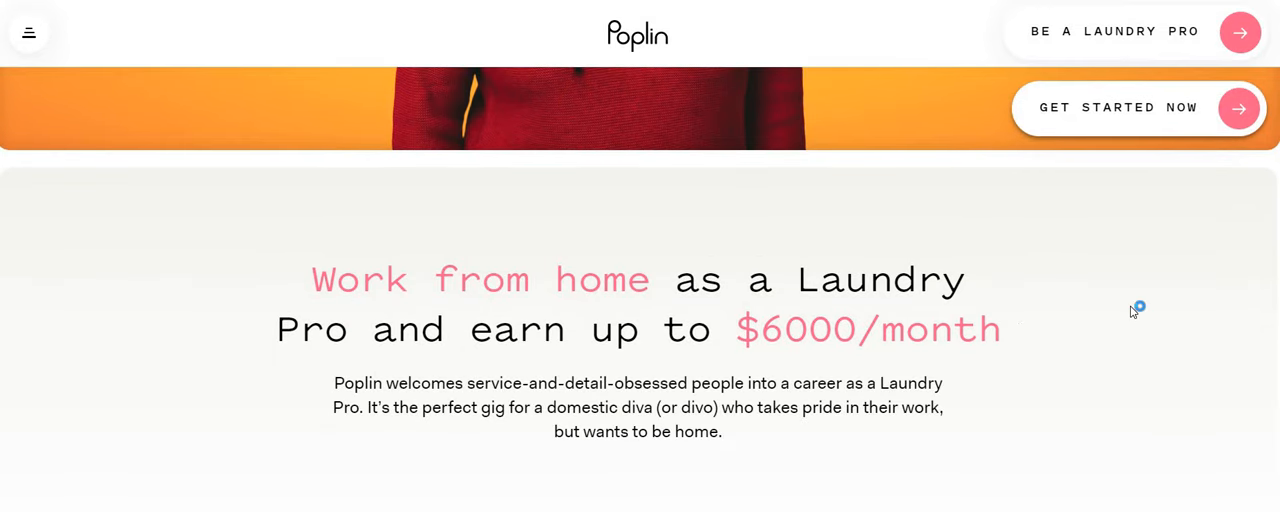
{"action": "mouse_move", "coordinate": [1122, 312]}
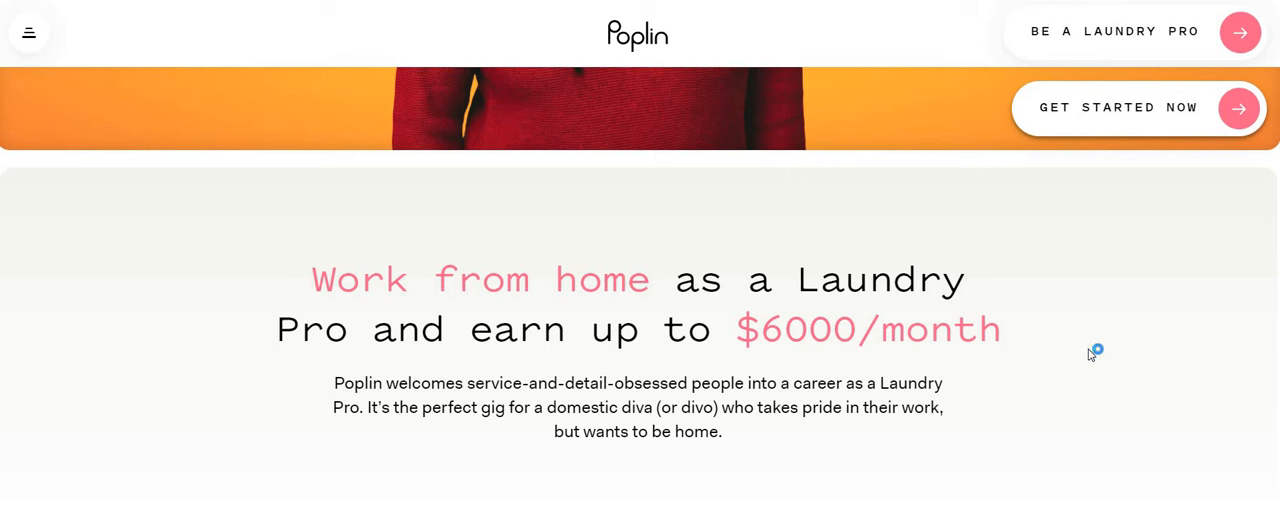
{"action": "mouse_move", "coordinate": [1092, 356]}
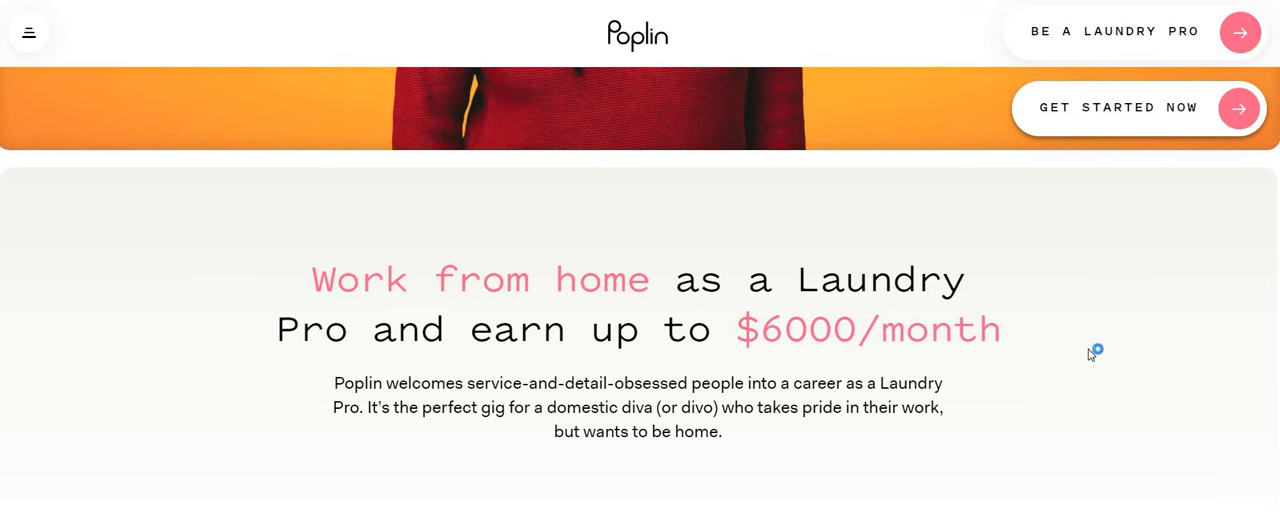
{"action": "scroll", "scroll_direction": "down", "scroll_amount": 3}
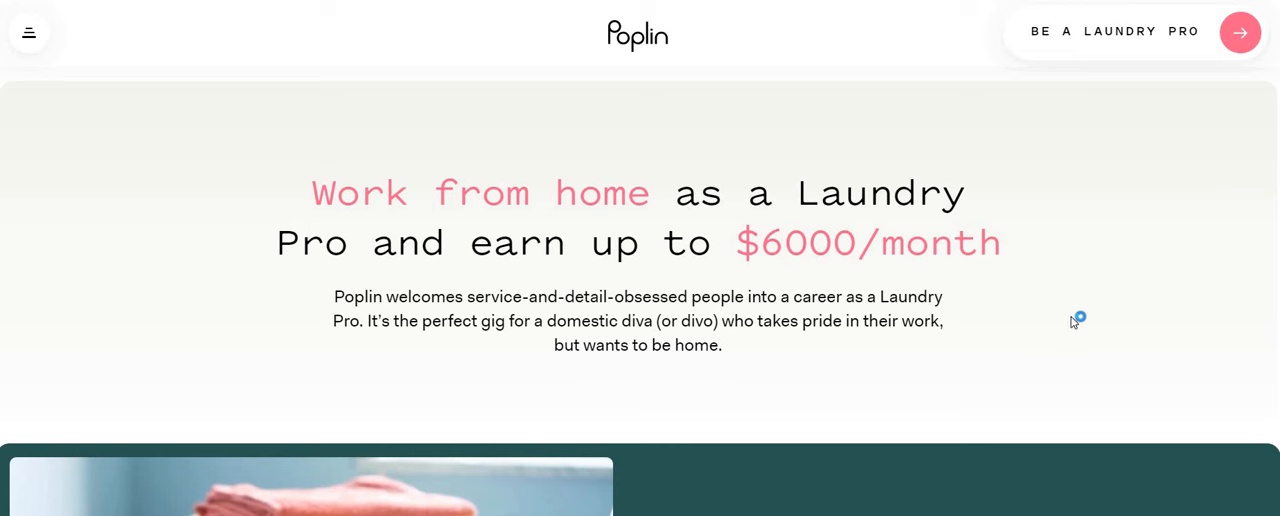
{"action": "mouse_move", "coordinate": [1084, 308]}
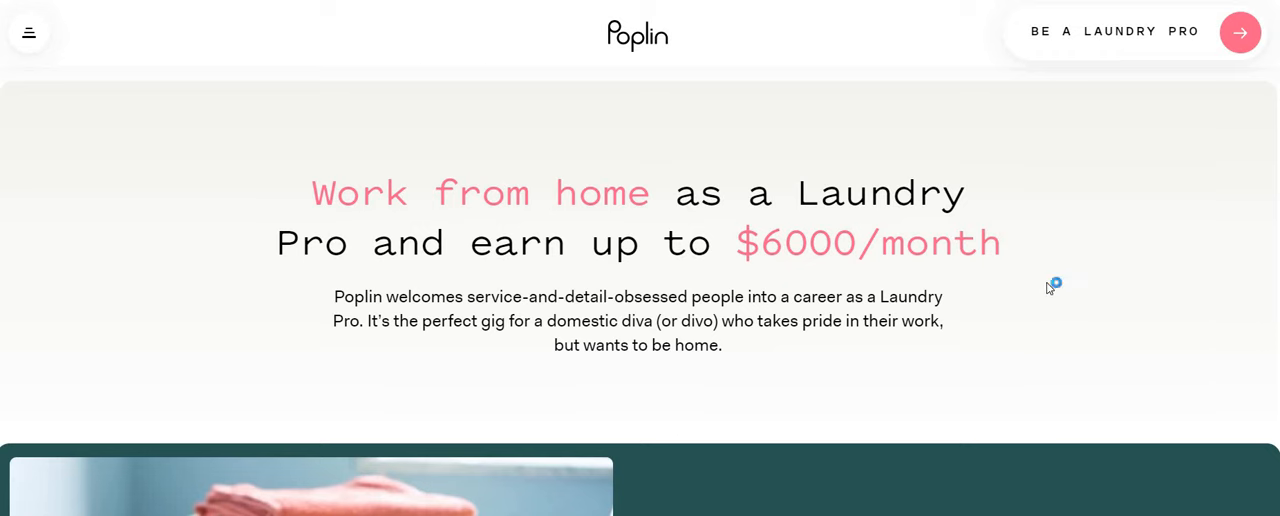
{"action": "scroll", "scroll_direction": "down", "scroll_amount": 3}
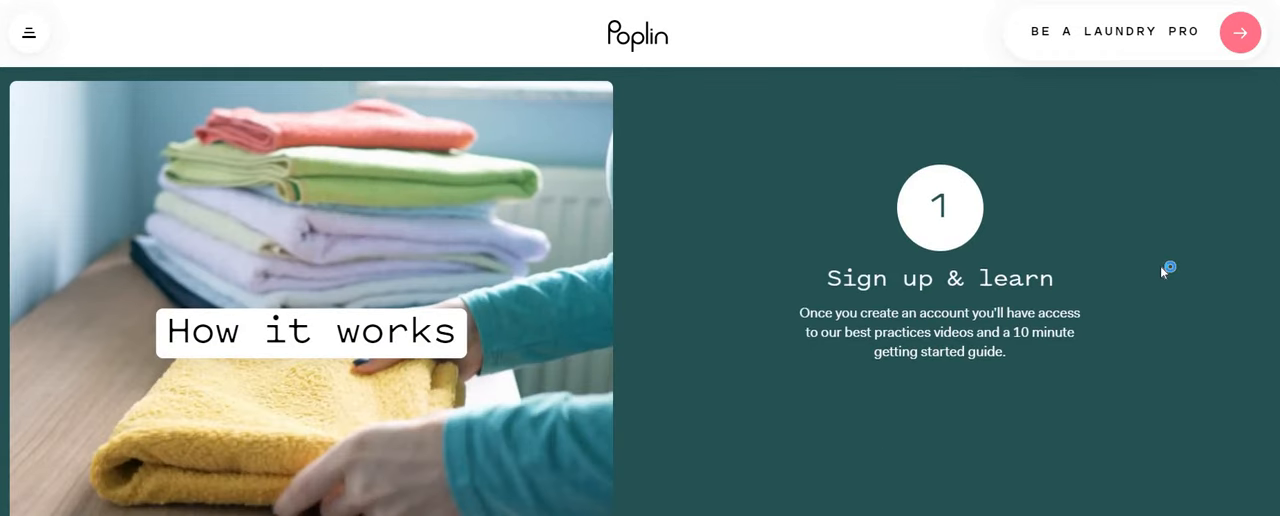
{"action": "mouse_move", "coordinate": [1164, 272]}
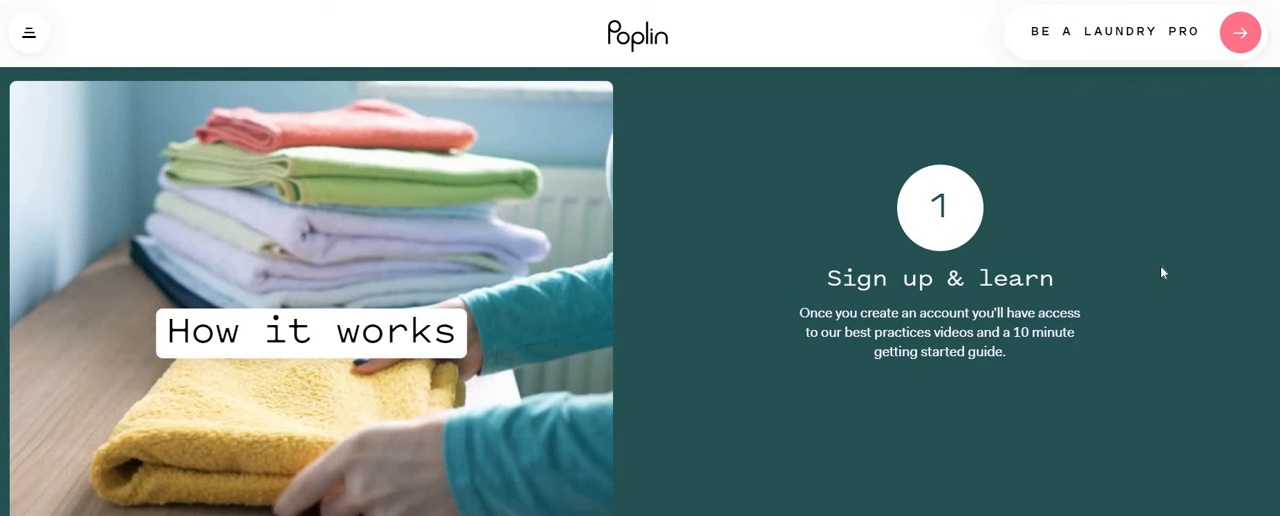
{"action": "mouse_move", "coordinate": [1164, 272]}
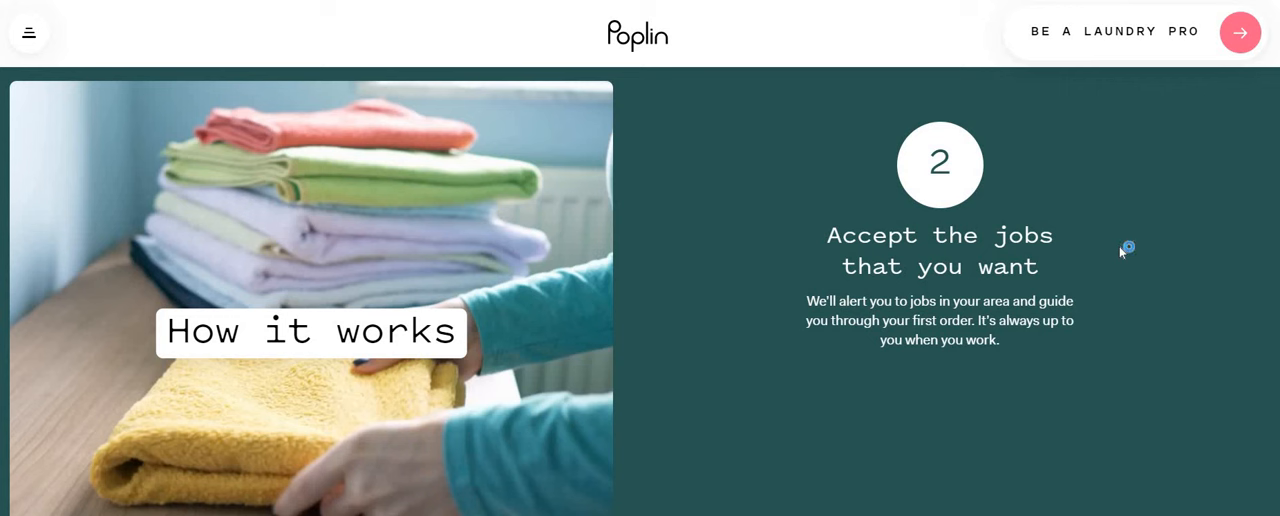
{"action": "scroll", "scroll_direction": "down", "scroll_amount": 3}
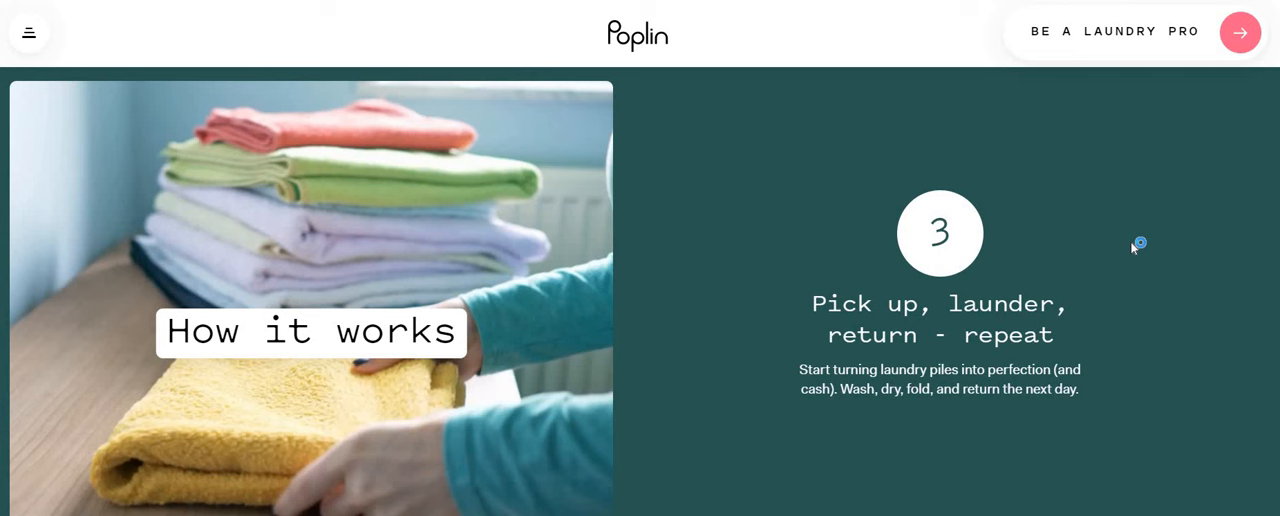
{"action": "mouse_move", "coordinate": [1148, 248]}
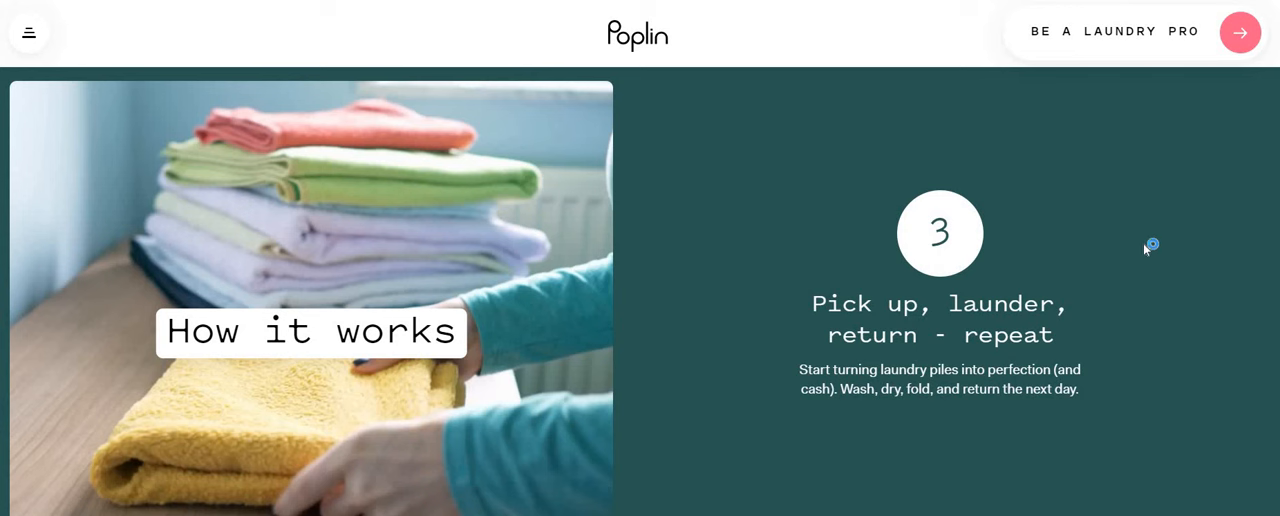
{"action": "mouse_move", "coordinate": [1144, 252]}
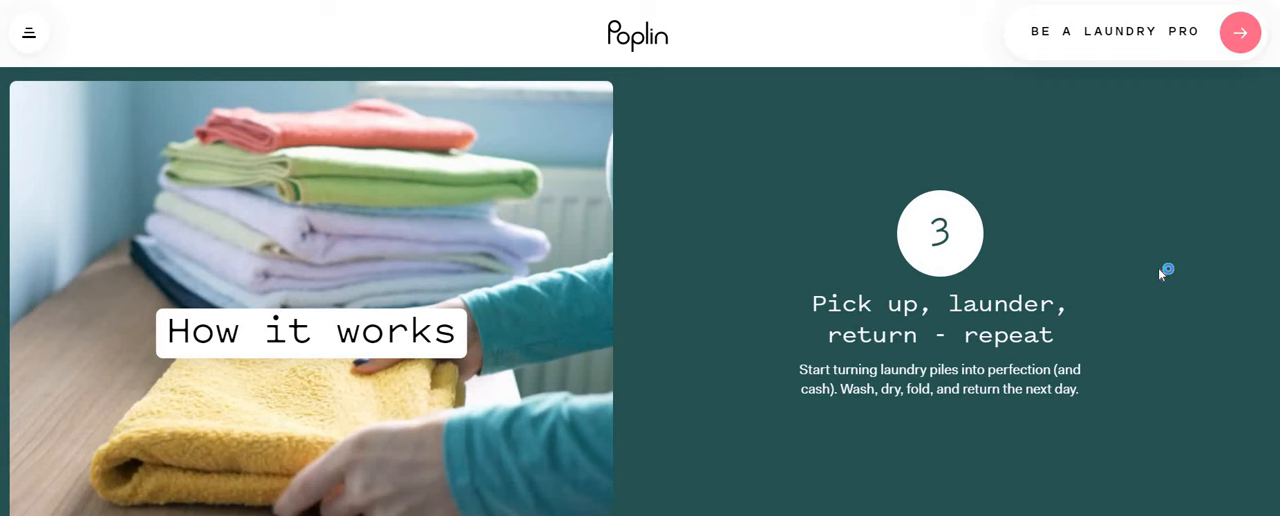
Scroll to the earnings stats: $5800/month top 10, $2500 top 100, $1200 for you, plus testimonial.
{"action": "scroll", "scroll_direction": "down", "scroll_amount": 3}
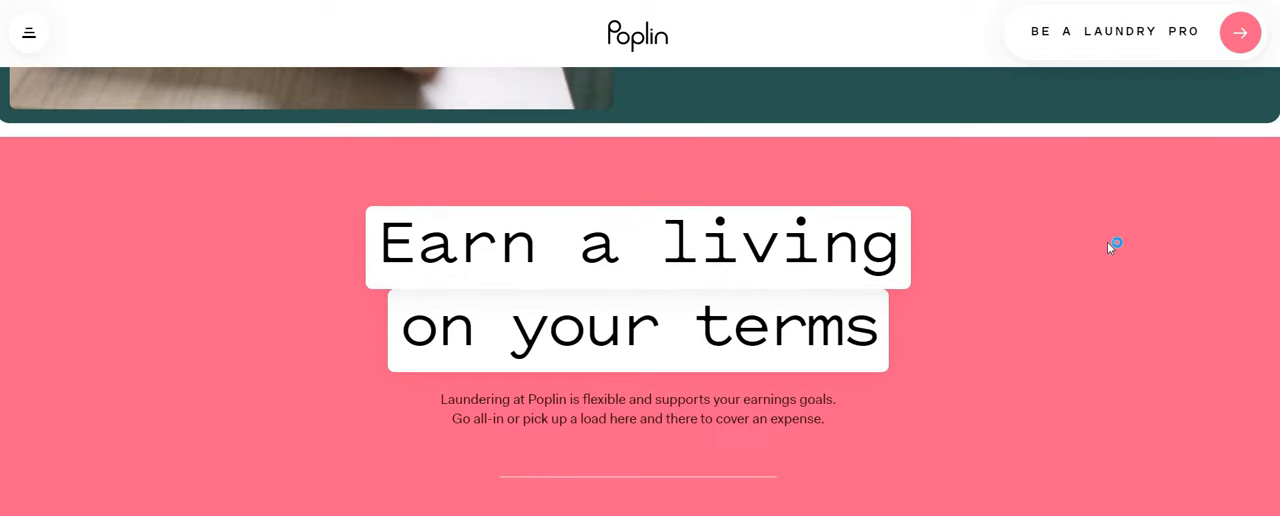
{"action": "scroll", "scroll_direction": "down", "scroll_amount": 3}
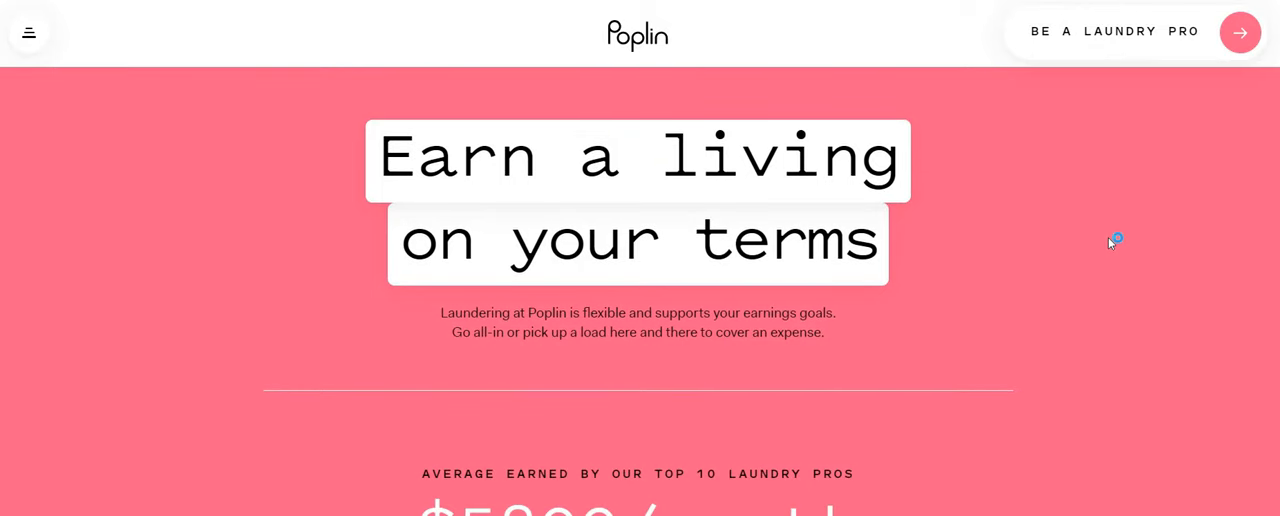
{"action": "mouse_move", "coordinate": [1108, 244]}
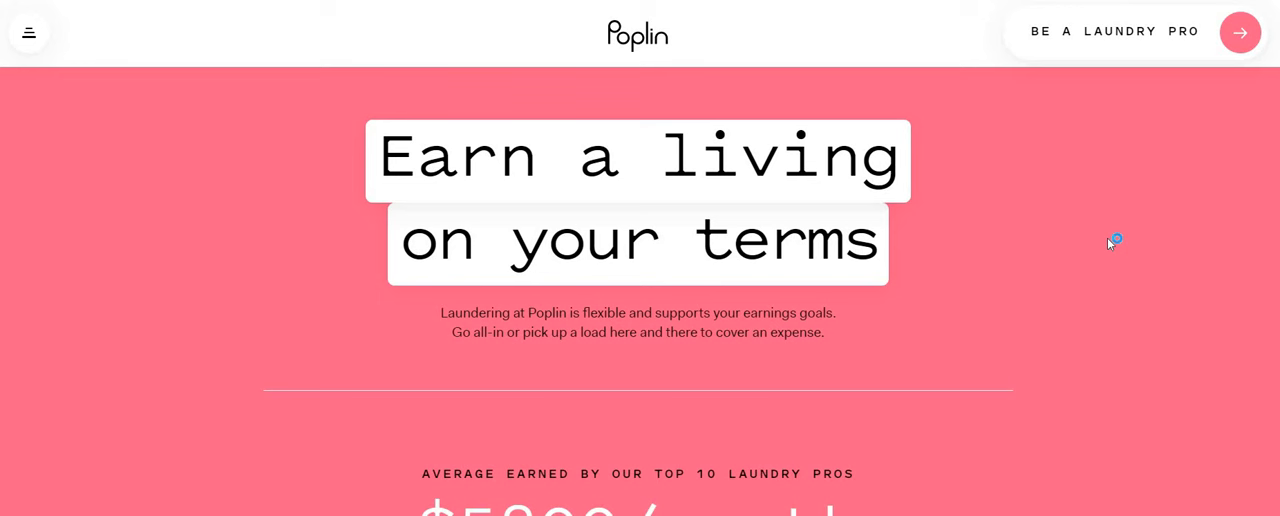
{"action": "mouse_move", "coordinate": [1108, 244]}
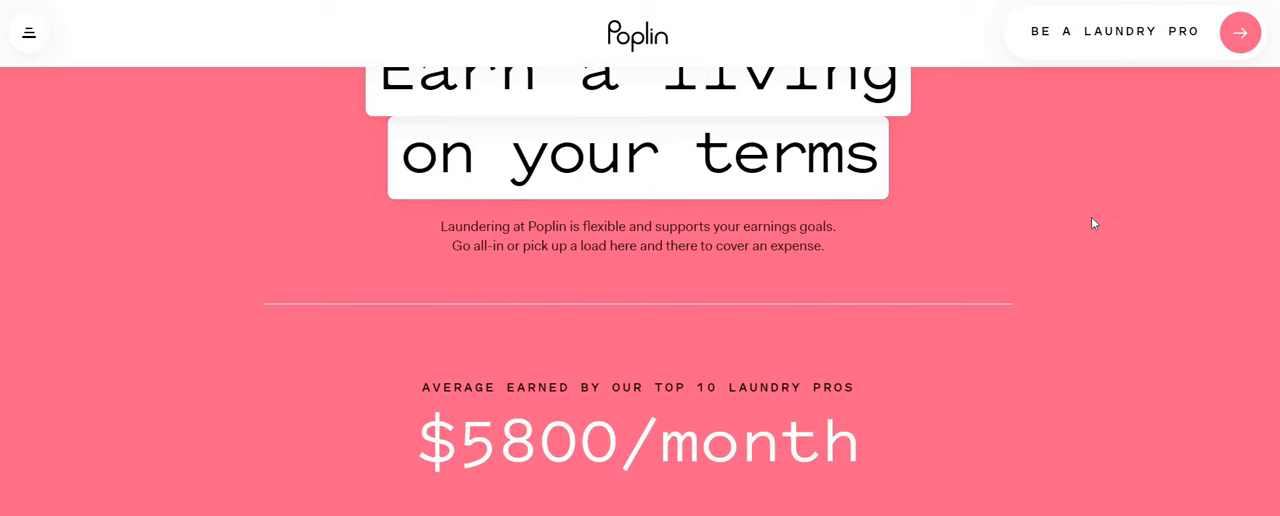
{"action": "scroll", "scroll_direction": "up", "scroll_amount": 3}
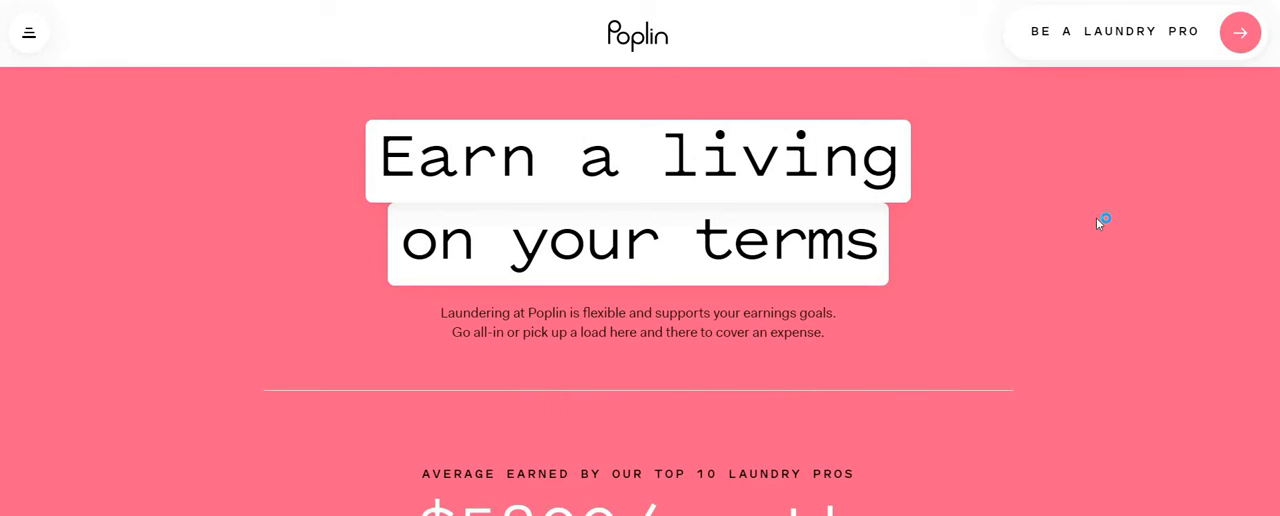
{"action": "mouse_move", "coordinate": [1100, 222]}
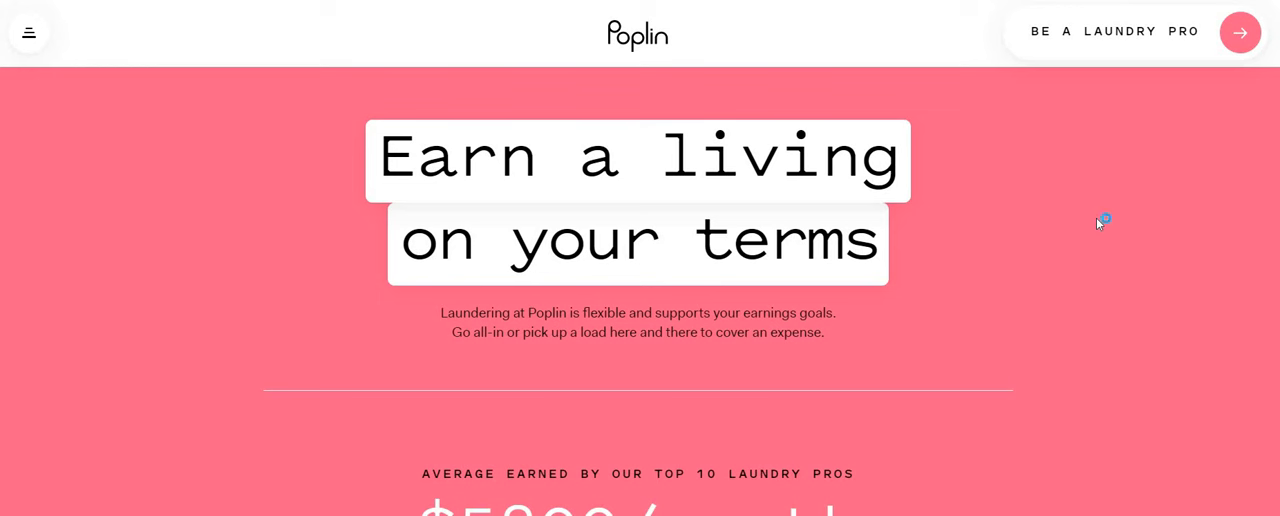
{"action": "mouse_move", "coordinate": [1098, 224]}
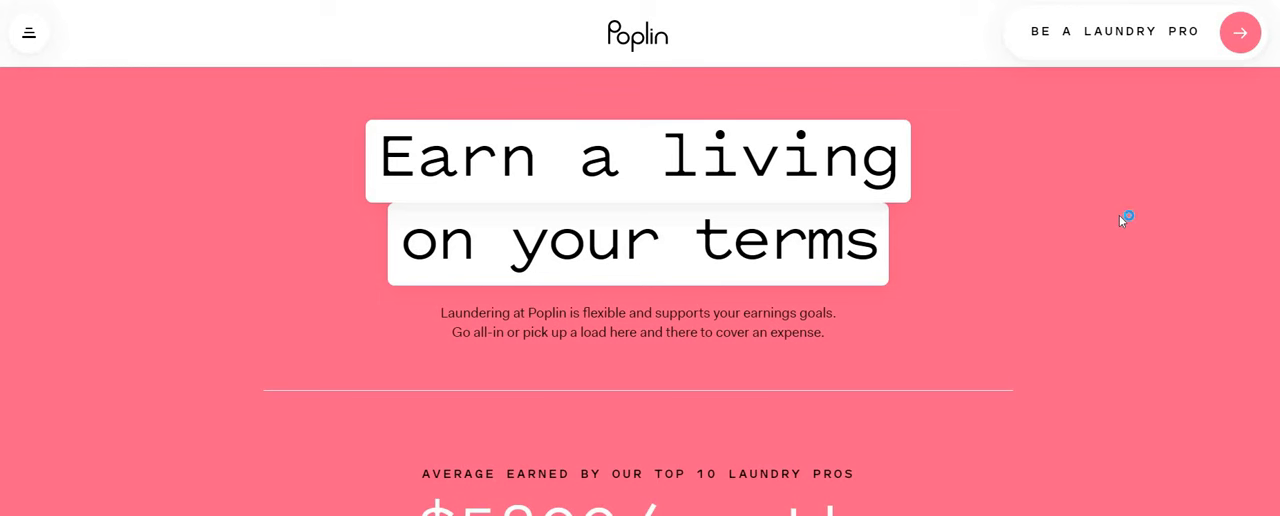
{"action": "mouse_move", "coordinate": [1092, 224]}
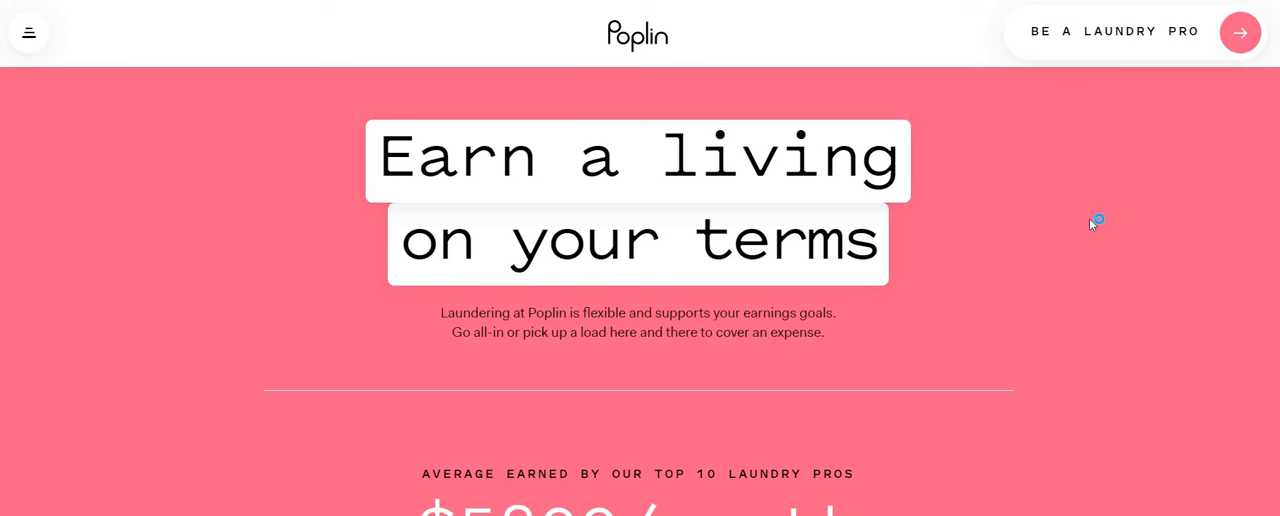
{"action": "scroll", "scroll_direction": "down", "scroll_amount": 3}
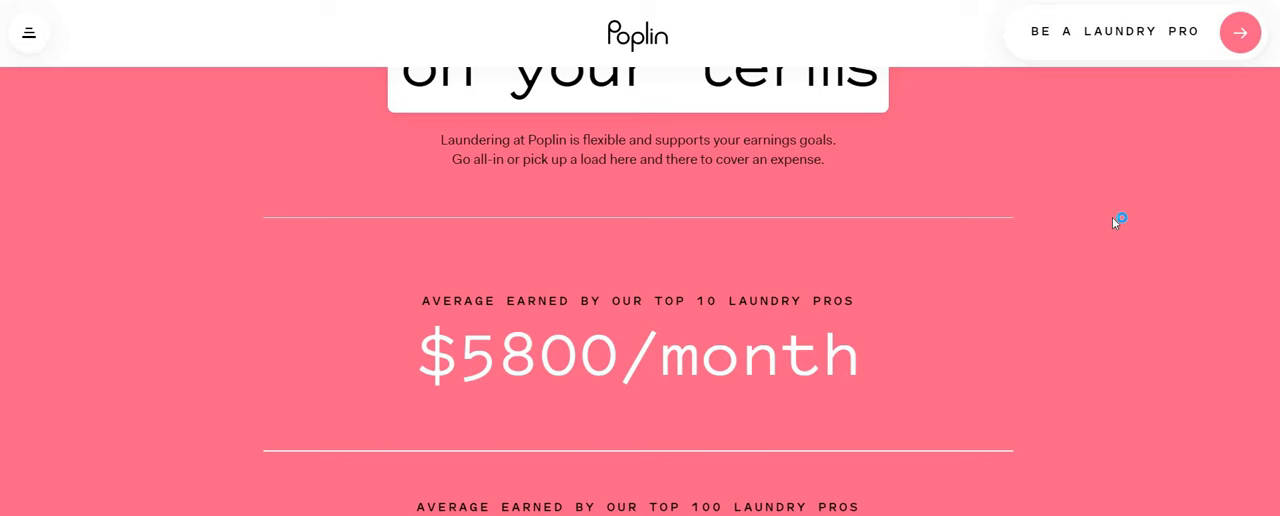
{"action": "scroll", "scroll_direction": "down", "scroll_amount": 3}
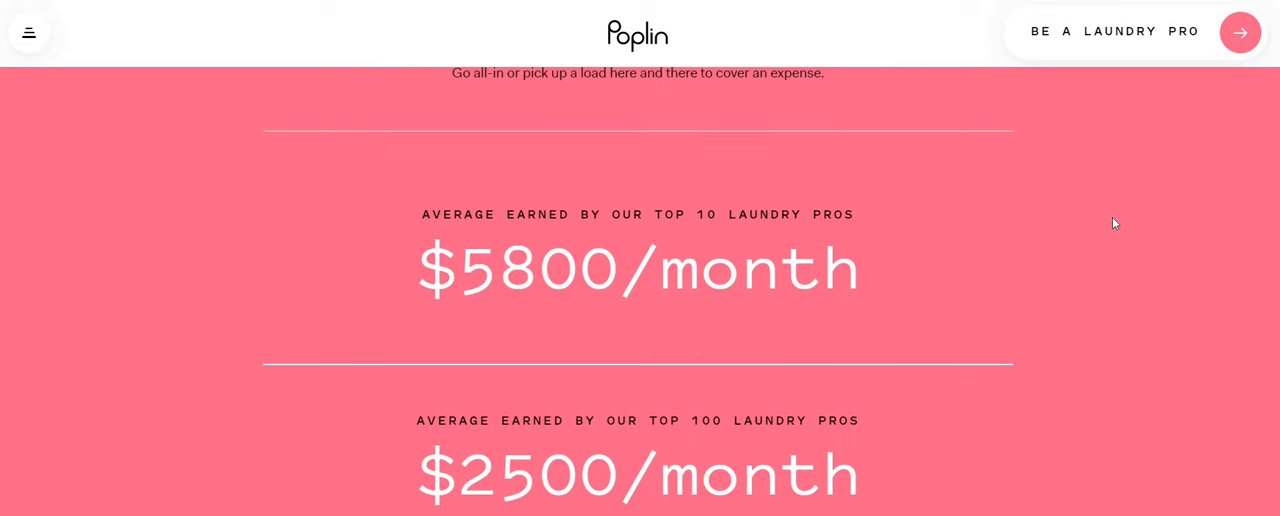
{"action": "scroll", "scroll_direction": "down", "scroll_amount": 3}
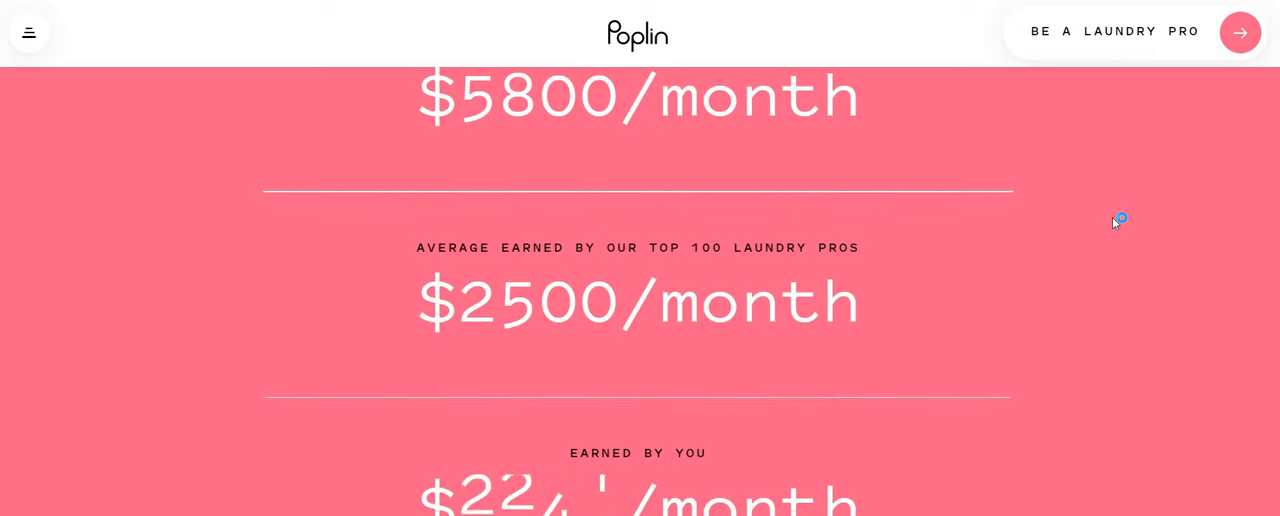
{"action": "scroll", "scroll_direction": "down", "scroll_amount": 3}
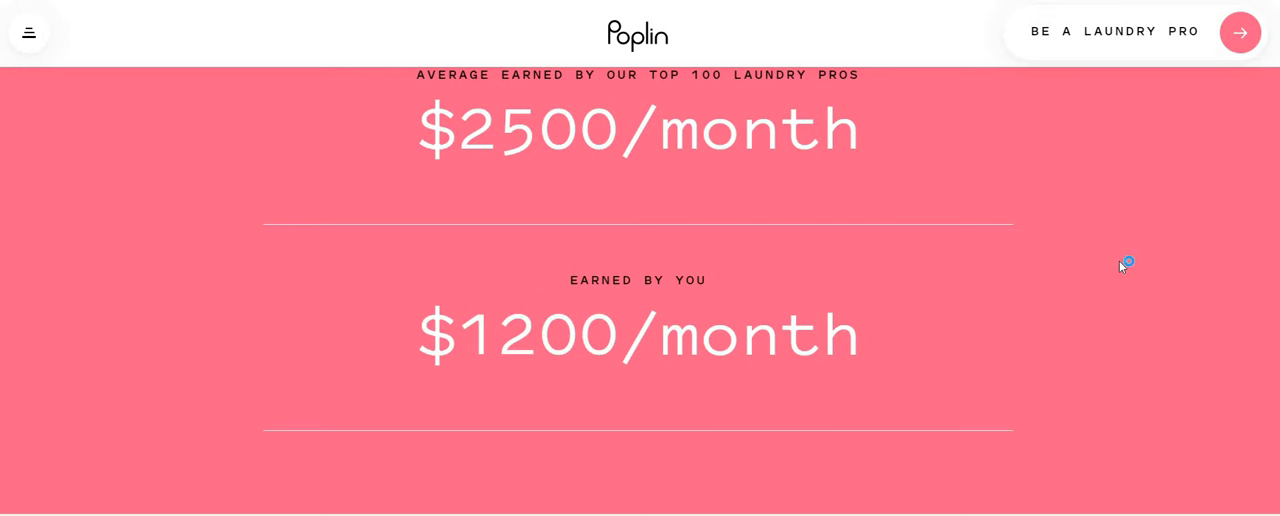
{"action": "scroll", "scroll_direction": "down", "scroll_amount": 3}
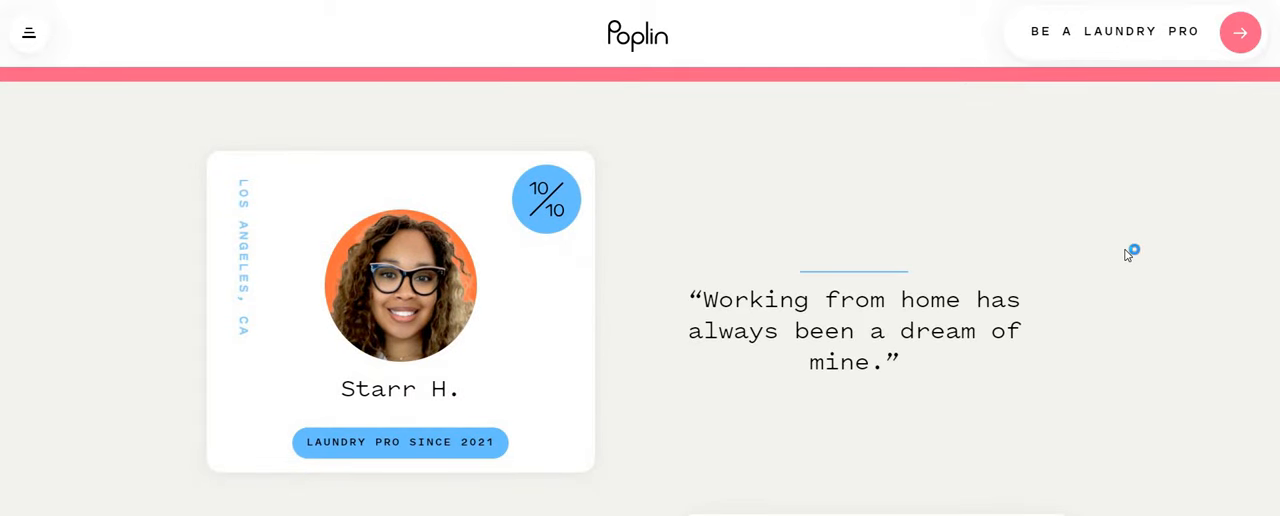
Scroll through testimonials, 'Featured on' logos and community section down to the FAQs.
{"action": "scroll", "scroll_direction": "down", "scroll_amount": 3}
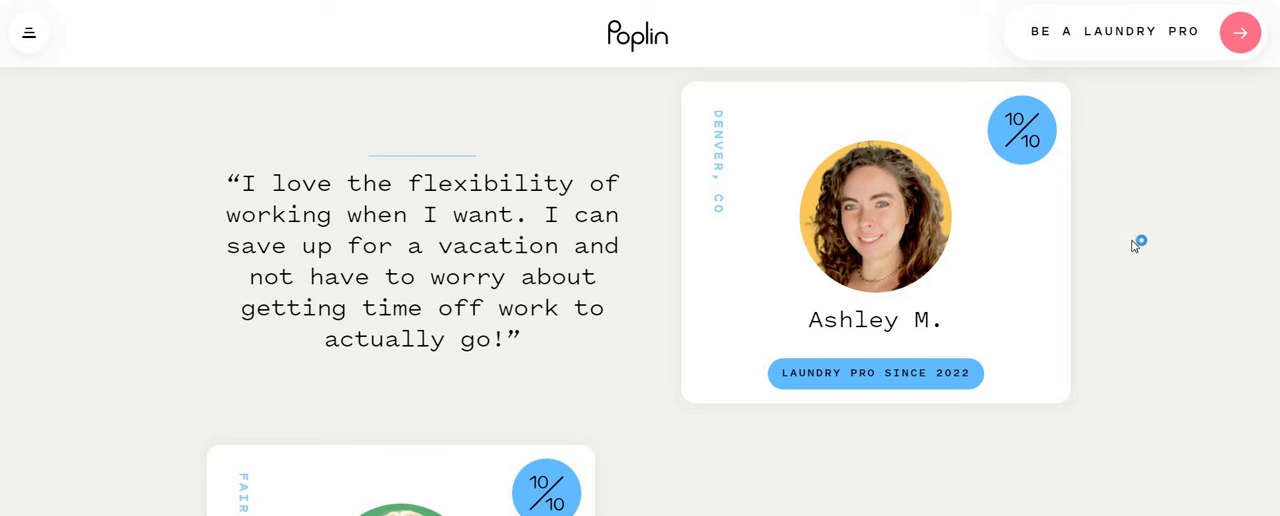
{"action": "mouse_move", "coordinate": [1190, 266]}
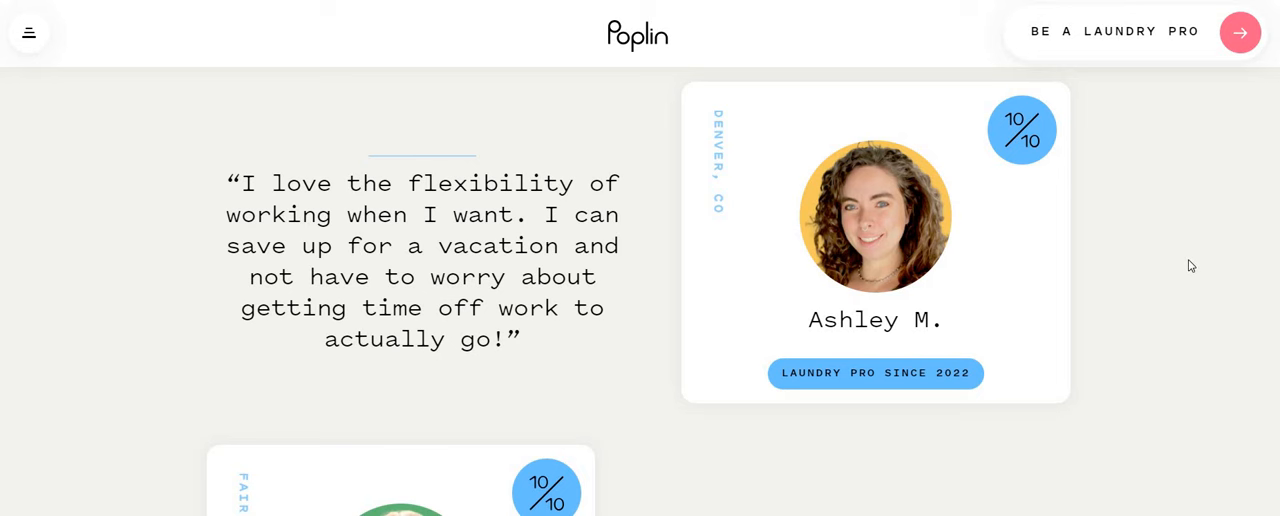
{"action": "scroll", "scroll_direction": "down", "scroll_amount": 3}
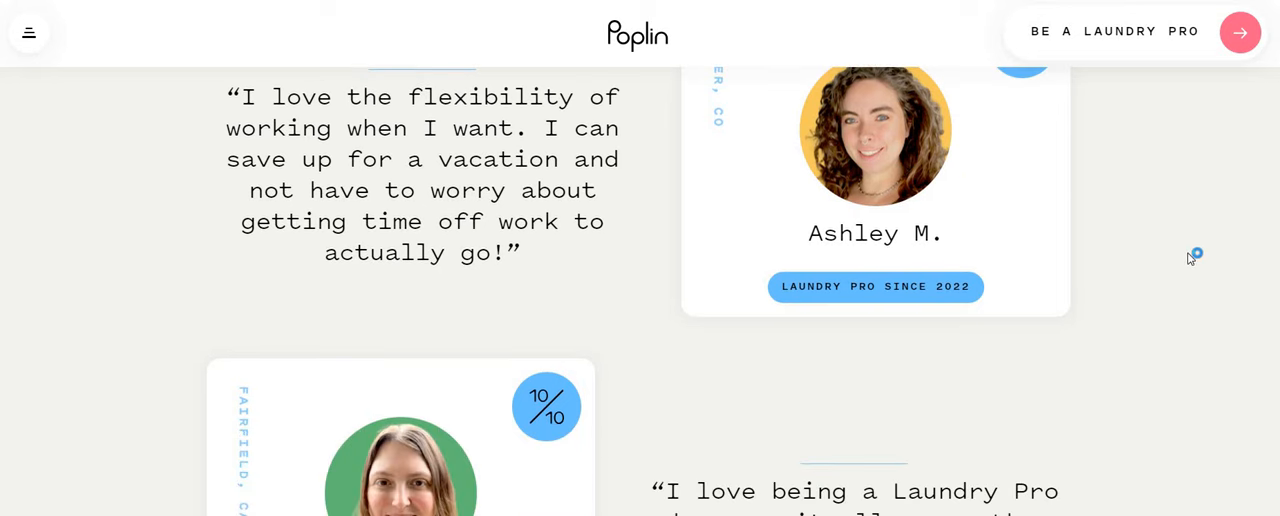
{"action": "scroll", "scroll_direction": "down", "scroll_amount": 3}
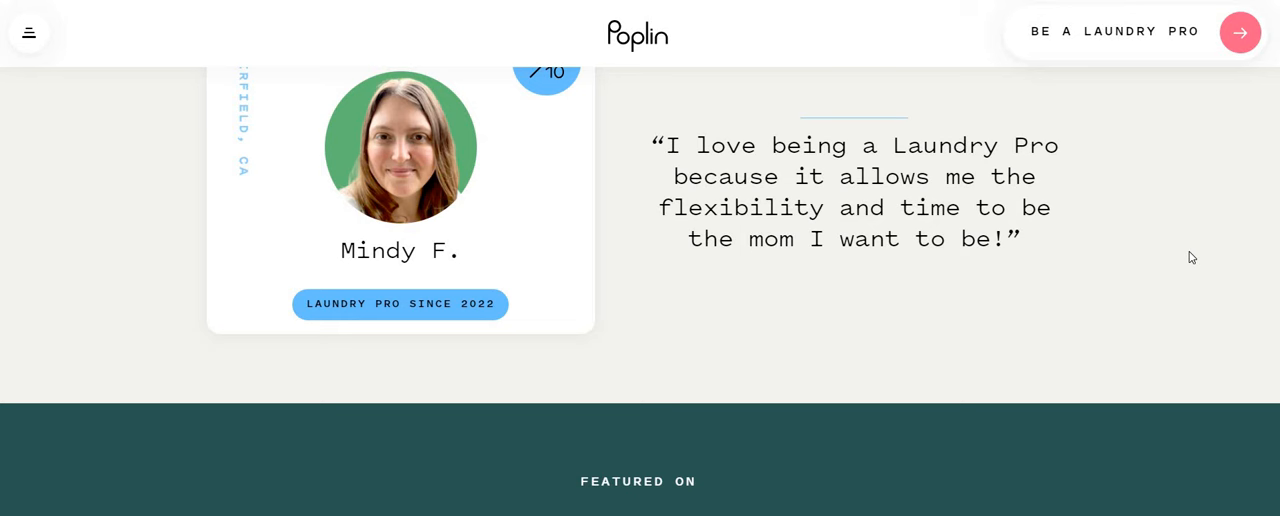
{"action": "mouse_move", "coordinate": [1188, 244]}
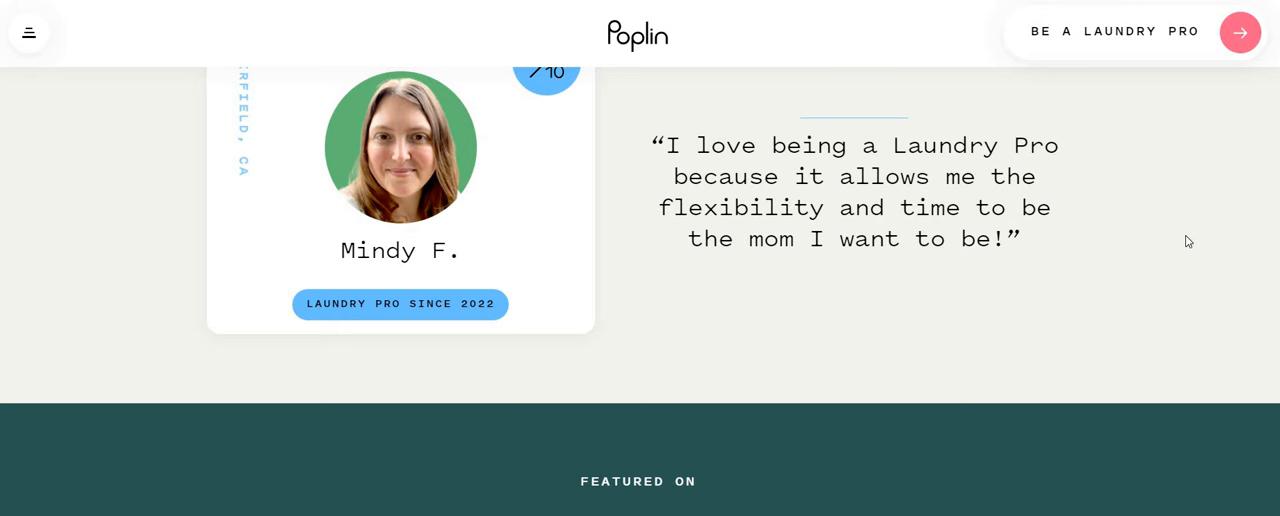
{"action": "scroll", "scroll_direction": "down", "scroll_amount": 3}
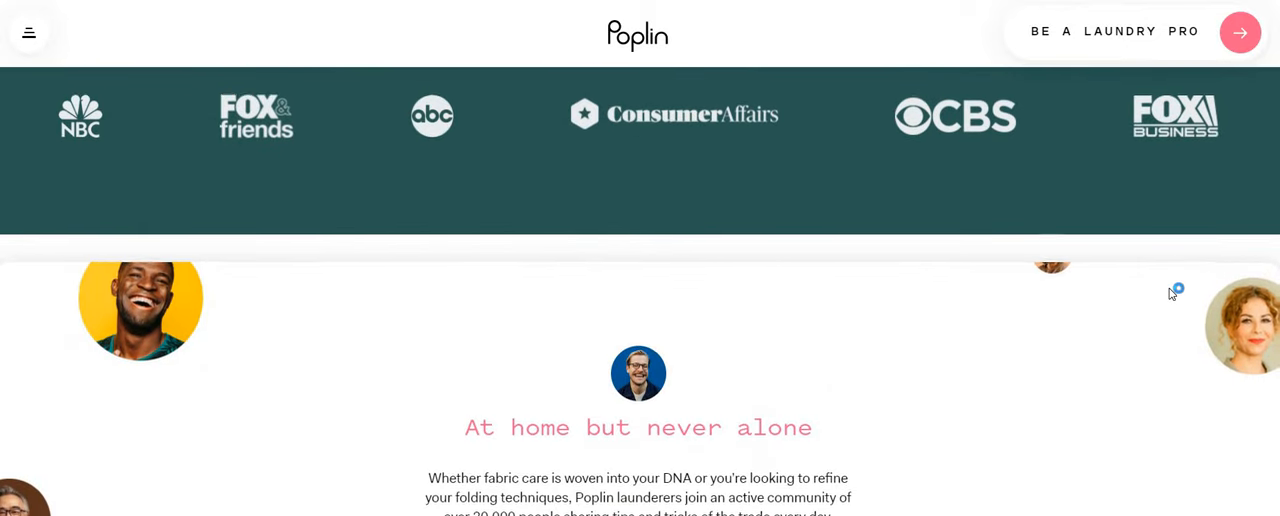
{"action": "scroll", "scroll_direction": "down", "scroll_amount": 3}
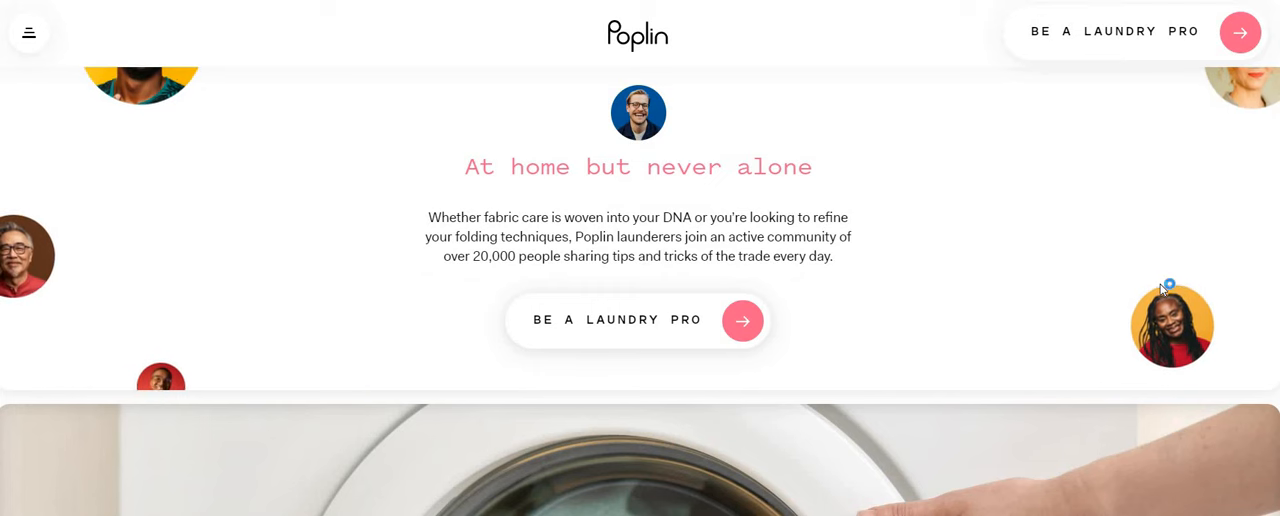
{"action": "scroll", "scroll_direction": "down", "scroll_amount": 3}
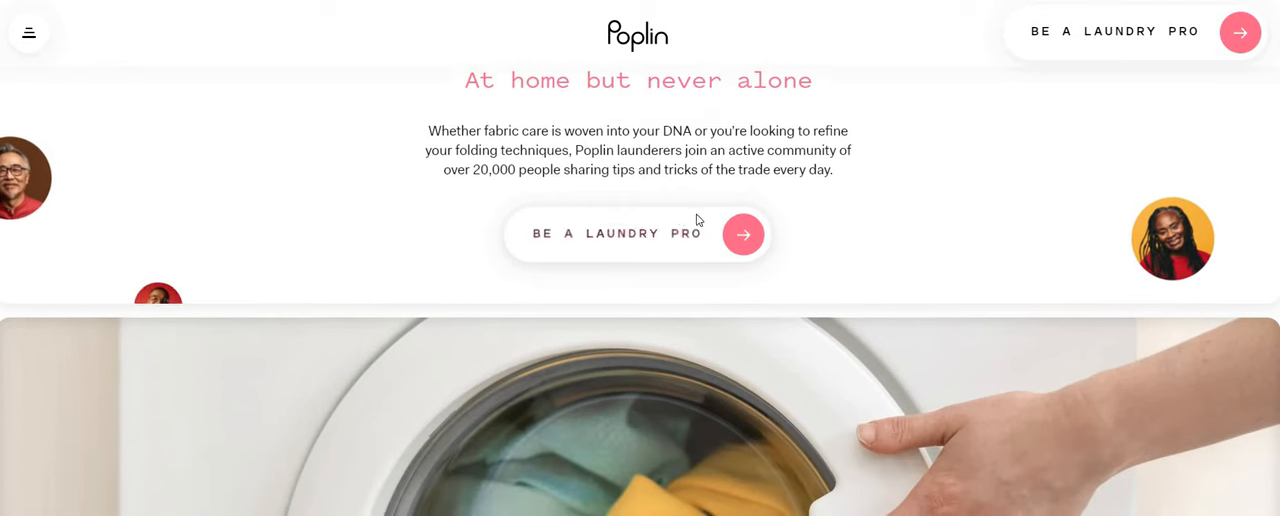
{"action": "scroll", "scroll_direction": "down", "scroll_amount": 3}
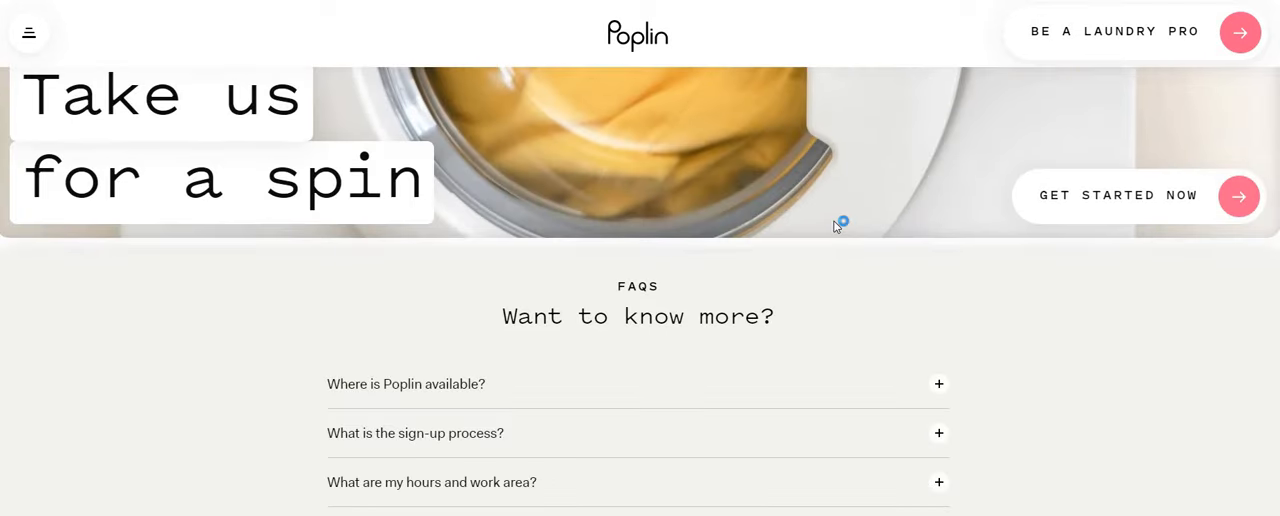
Expand the 'Where is Poplin available?' FAQ and scroll to the sign-up process answer.
{"action": "scroll", "scroll_direction": "down", "scroll_amount": 3}
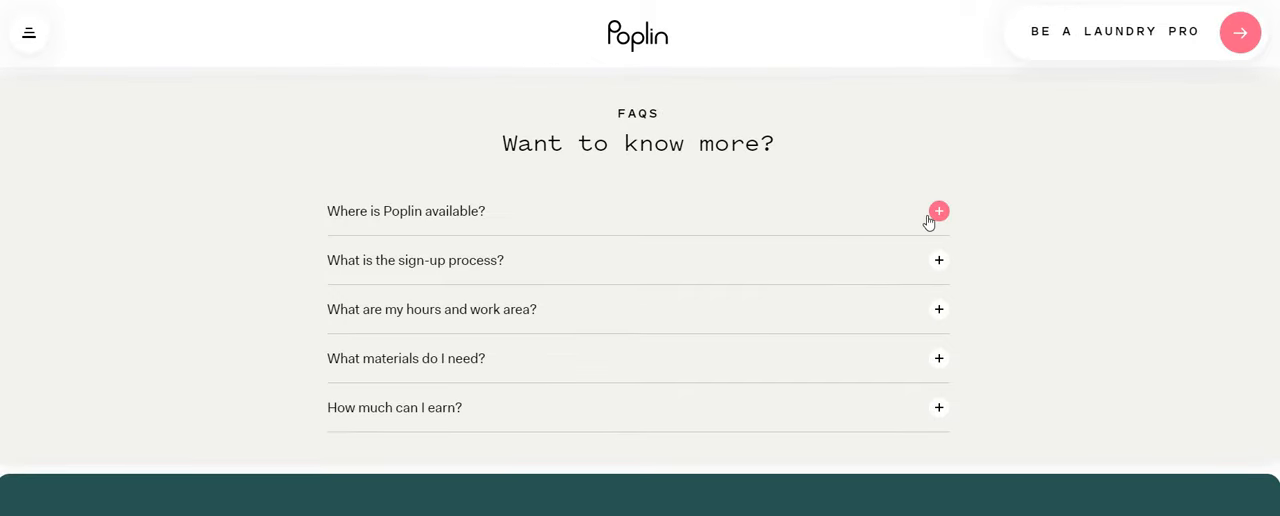
{"action": "left_click", "coordinate": [938, 212]}
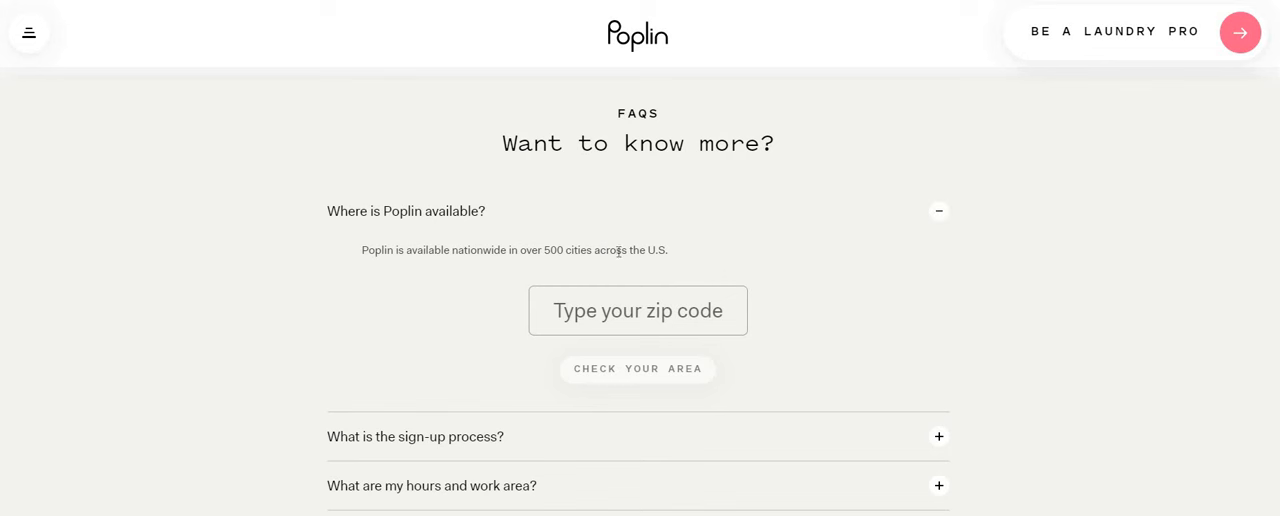
{"action": "mouse_move", "coordinate": [512, 254]}
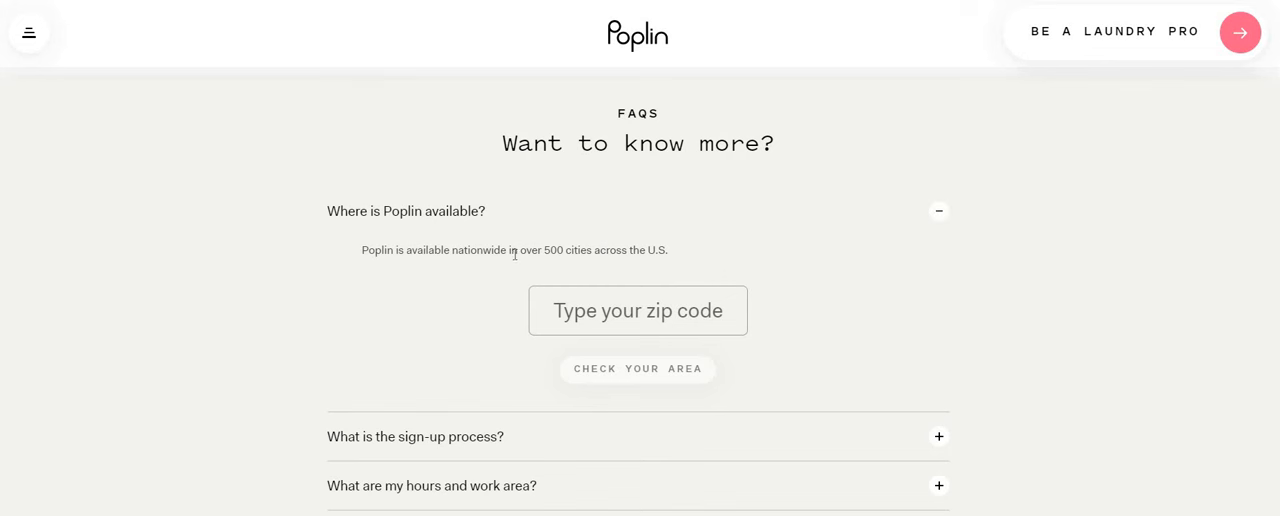
{"action": "mouse_move", "coordinate": [1128, 288]}
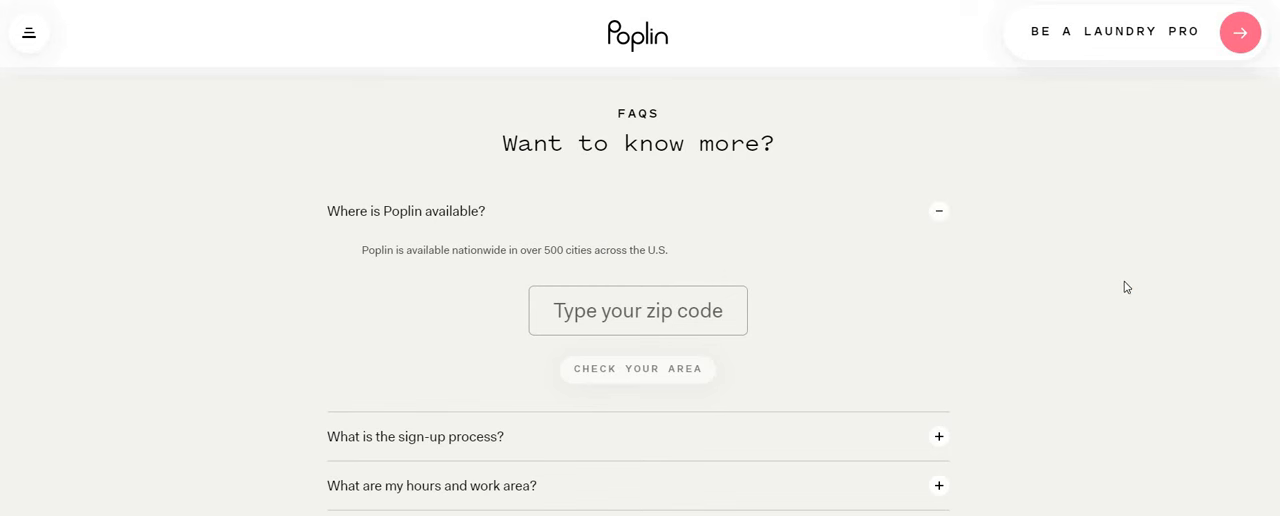
{"action": "scroll", "scroll_direction": "down", "scroll_amount": 3}
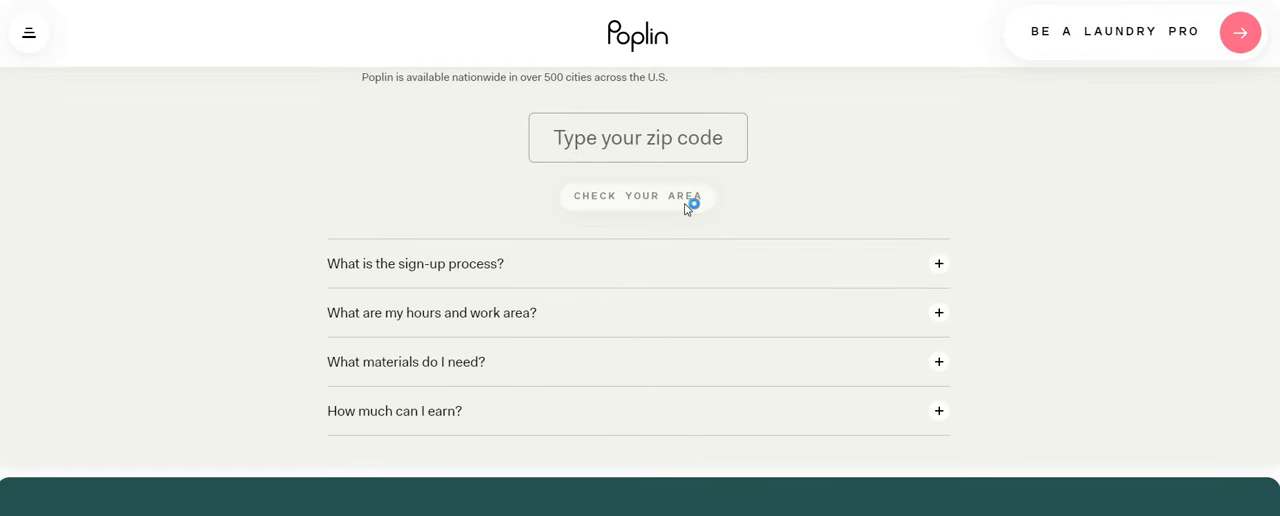
{"action": "mouse_move", "coordinate": [938, 312]}
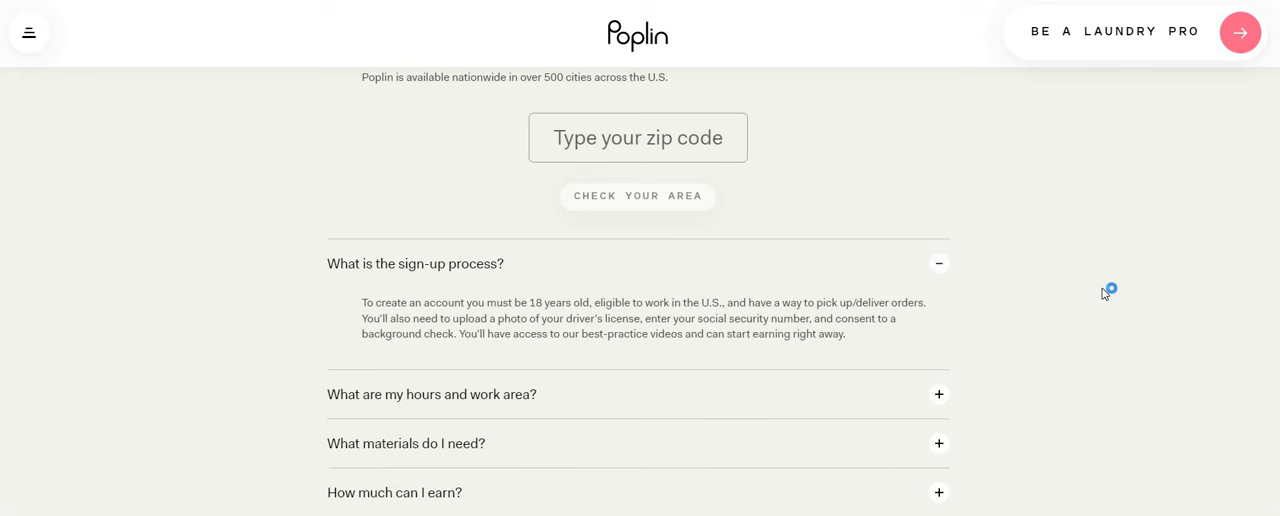
{"action": "mouse_move", "coordinate": [1088, 292]}
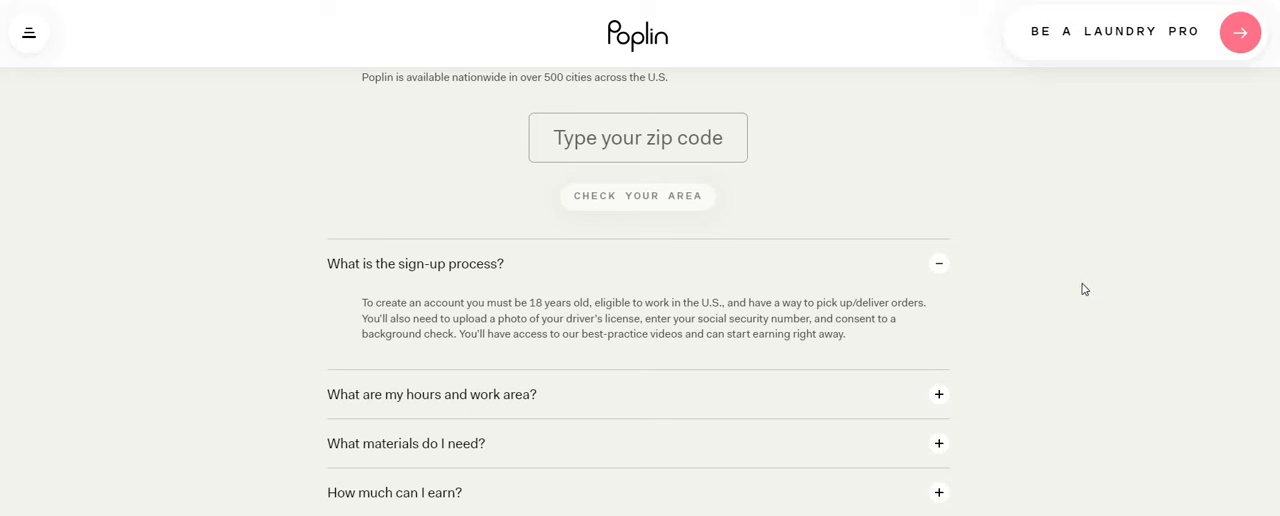
{"action": "scroll", "scroll_direction": "down", "scroll_amount": 3}
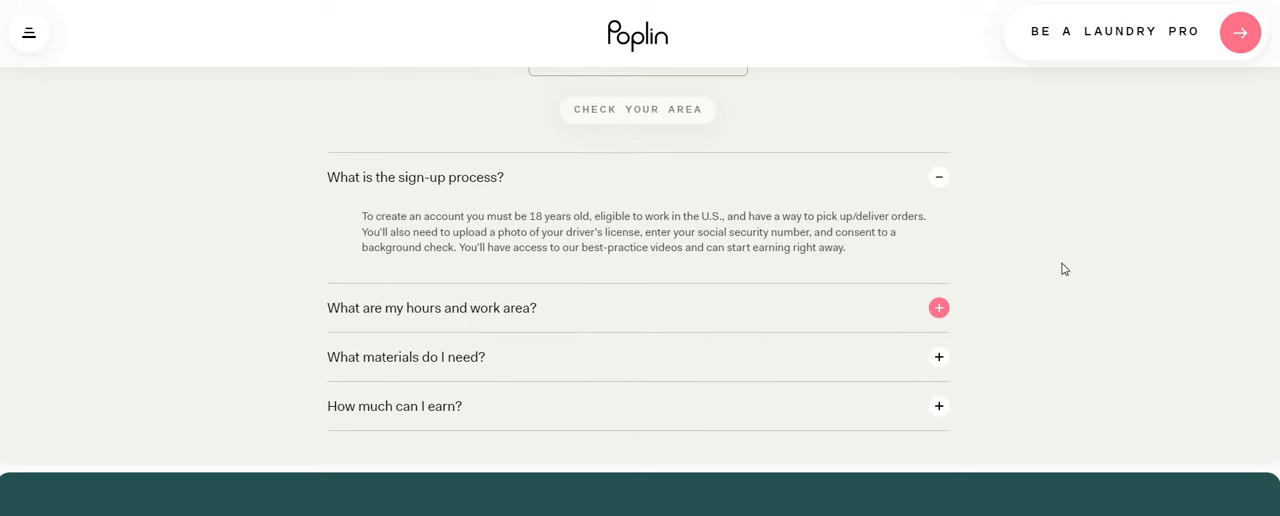
Expand the FAQs on hours and work area and on materials needed.
{"action": "left_click", "coordinate": [938, 308]}
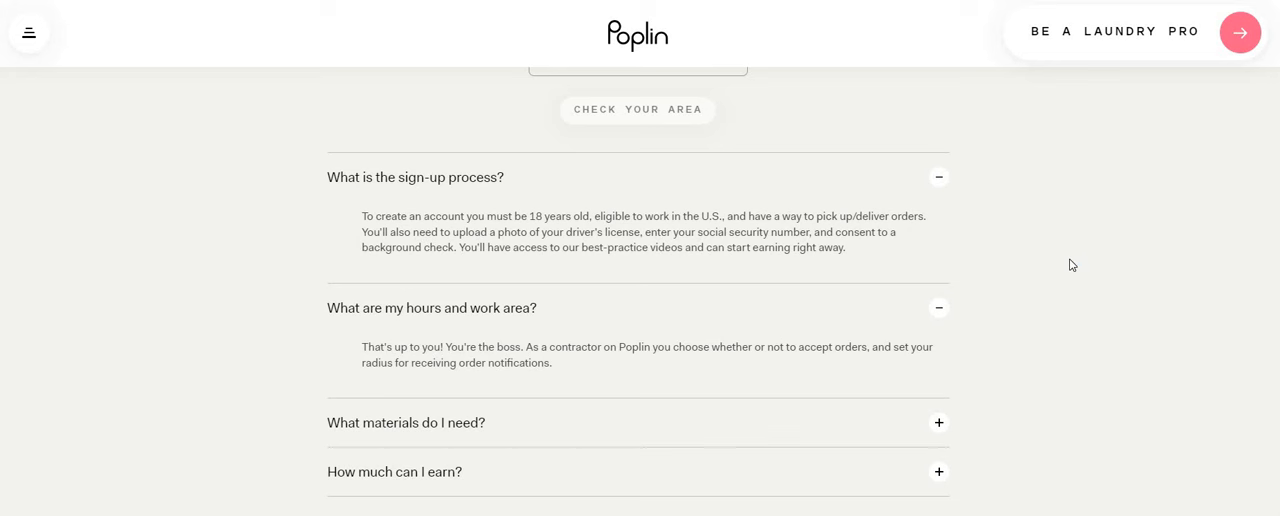
{"action": "mouse_move", "coordinate": [1052, 264]}
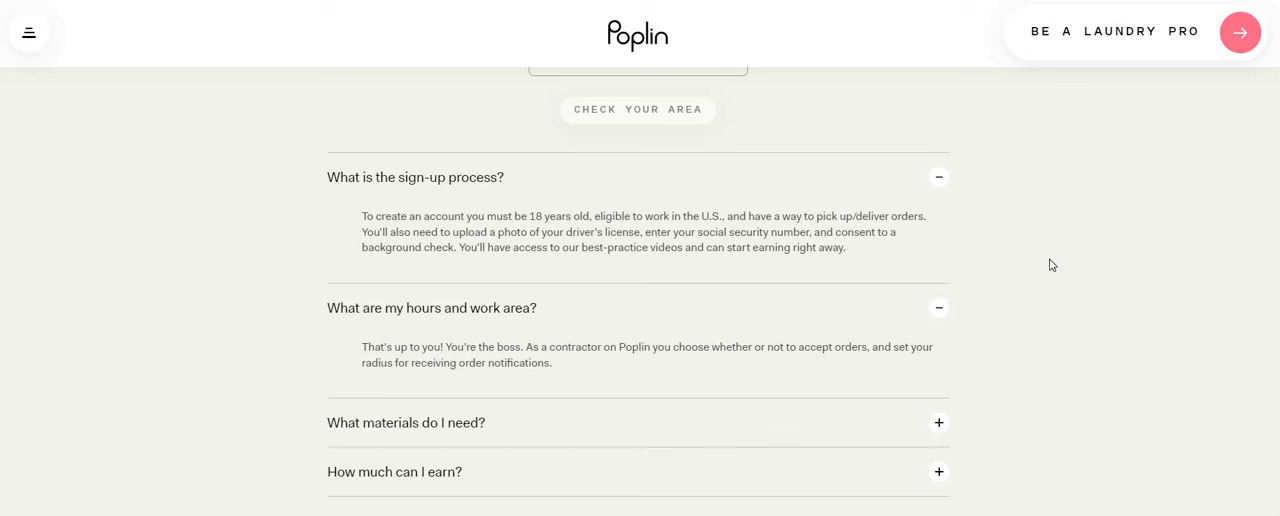
{"action": "left_click", "coordinate": [1052, 262]}
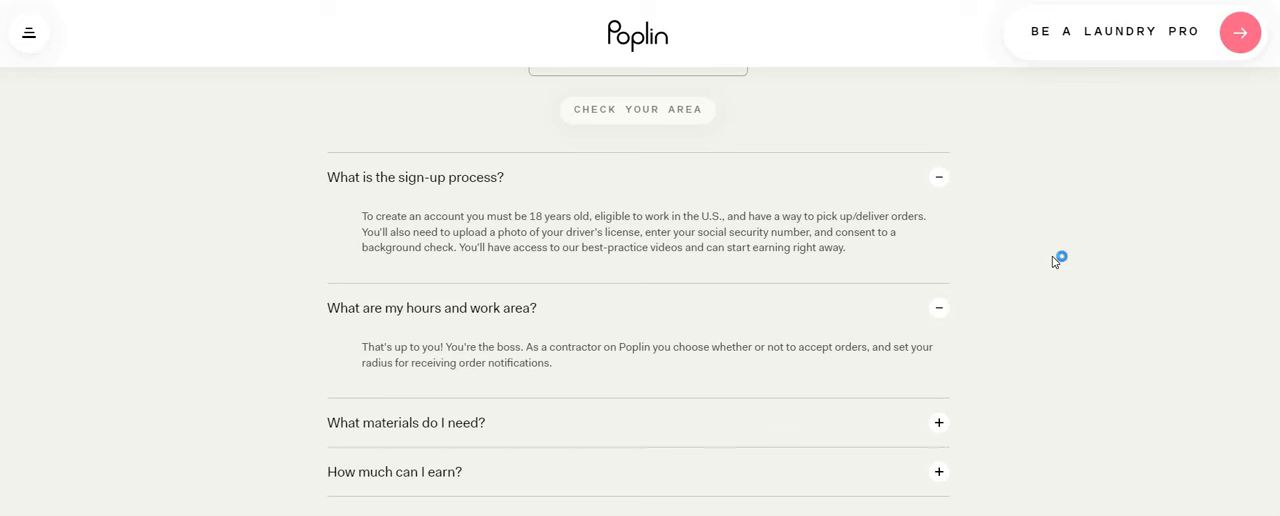
{"action": "scroll", "scroll_direction": "down", "scroll_amount": 3}
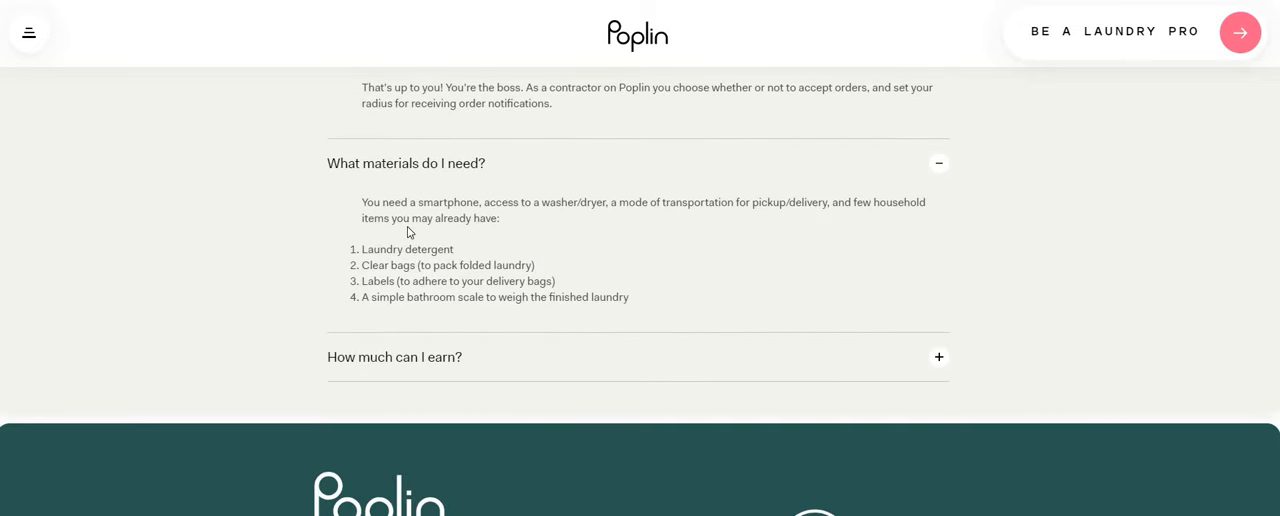
{"action": "mouse_move", "coordinate": [1056, 256]}
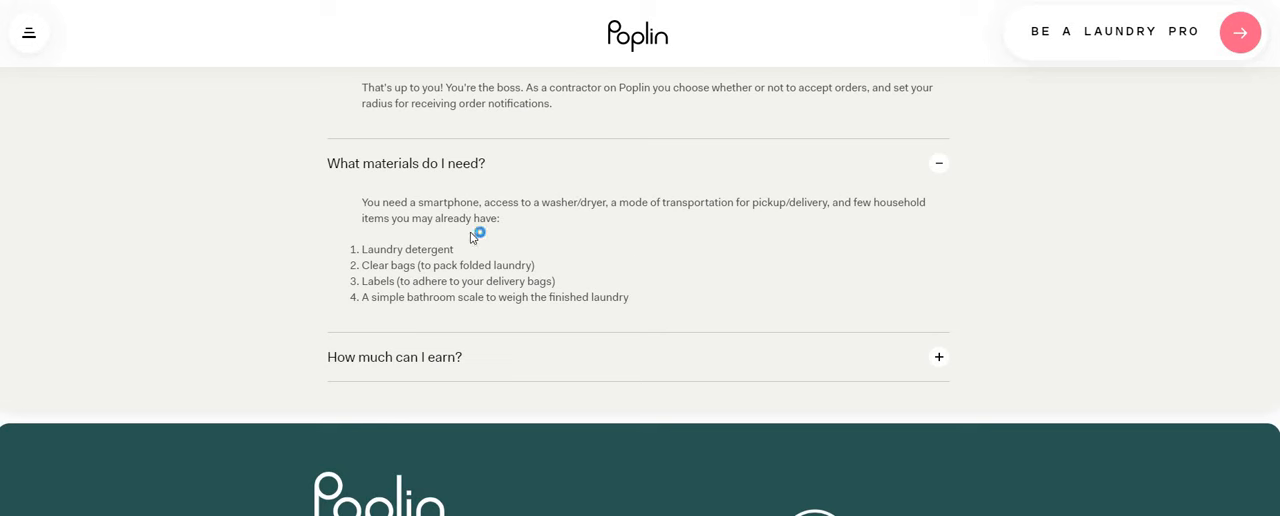
{"action": "mouse_move", "coordinate": [816, 244]}
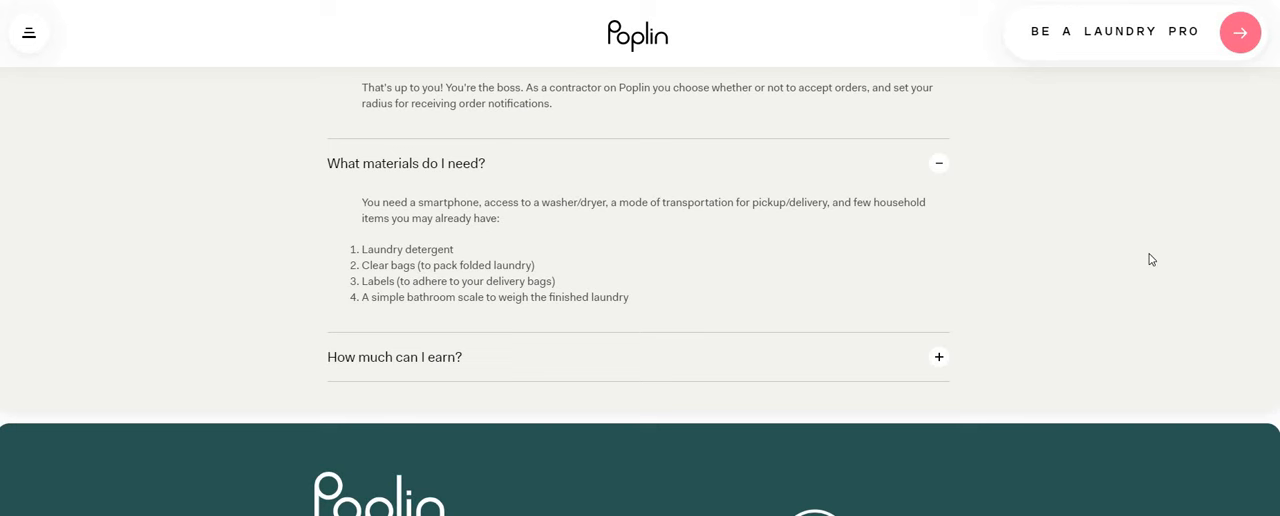
{"action": "mouse_move", "coordinate": [1148, 260]}
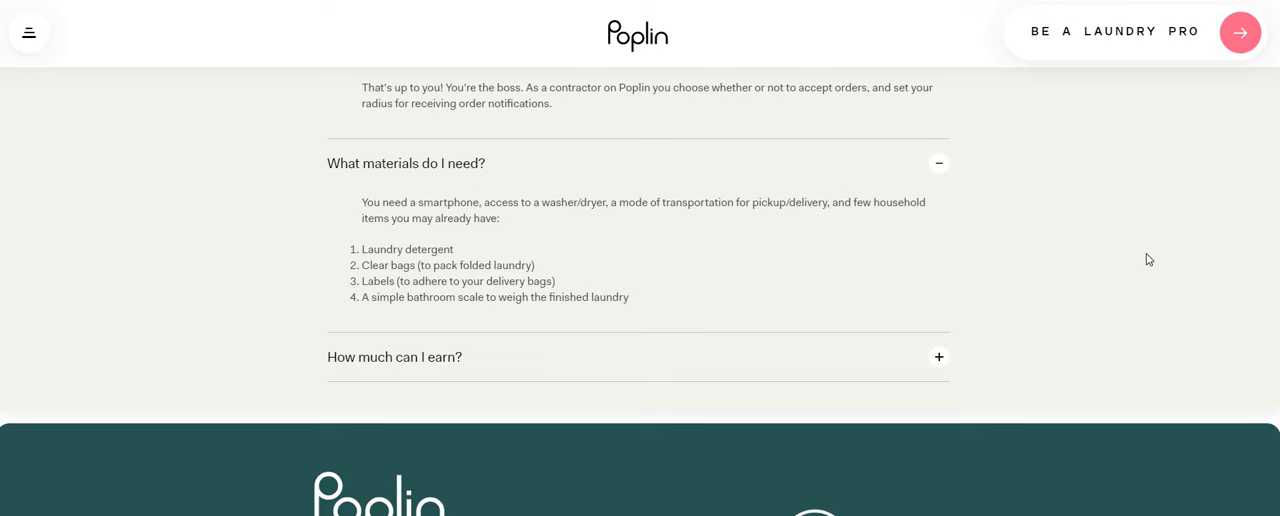
{"action": "mouse_move", "coordinate": [1064, 316]}
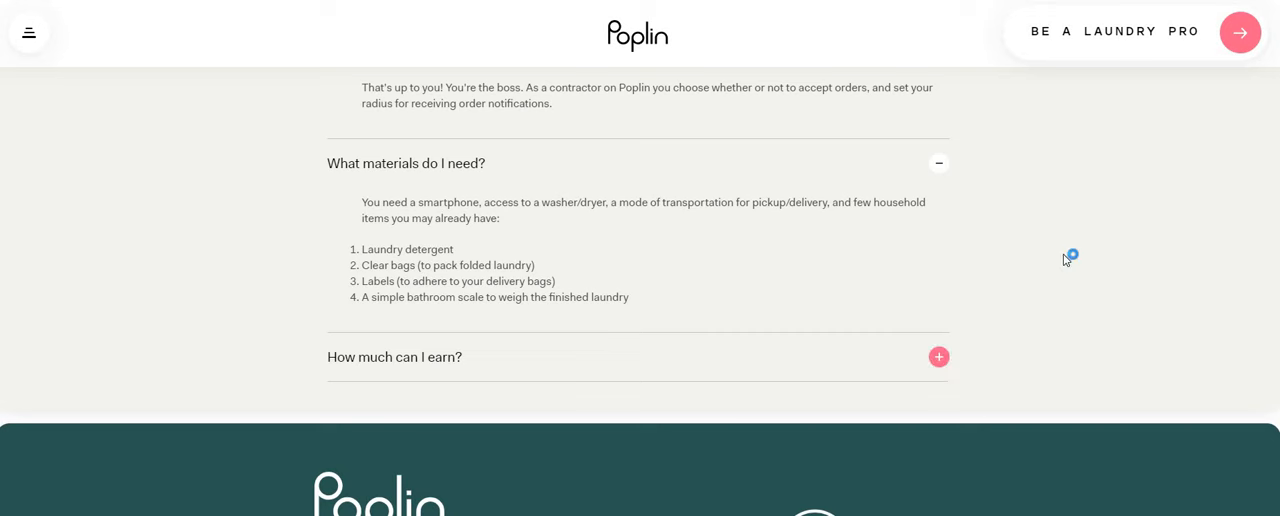
Expand the 'How much can I earn?' FAQ showing per-pound pay.
{"action": "left_click", "coordinate": [938, 356]}
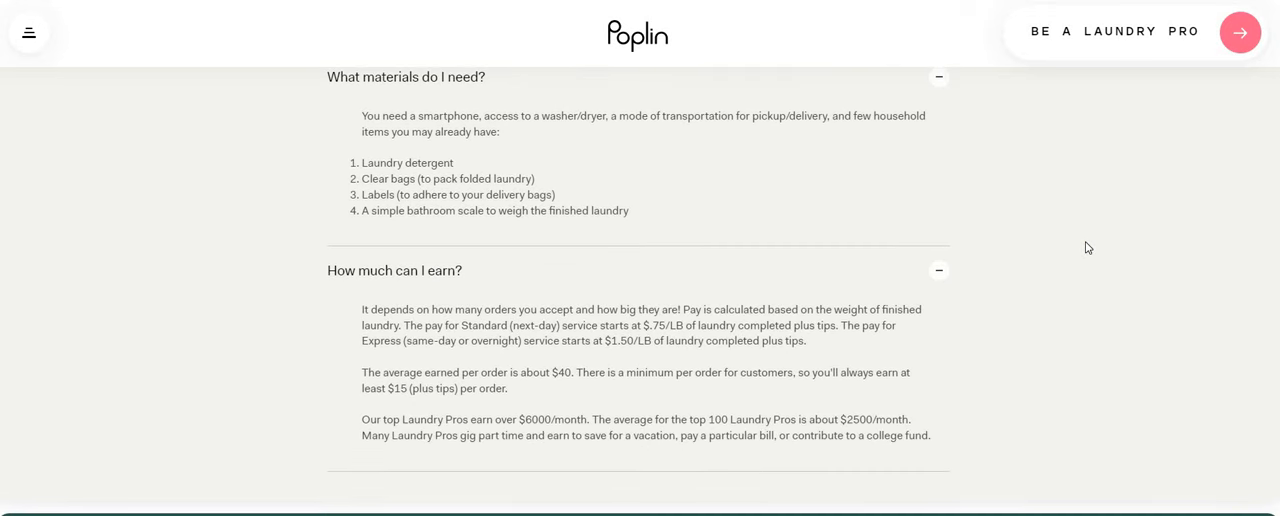
{"action": "scroll", "scroll_direction": "down", "scroll_amount": 3}
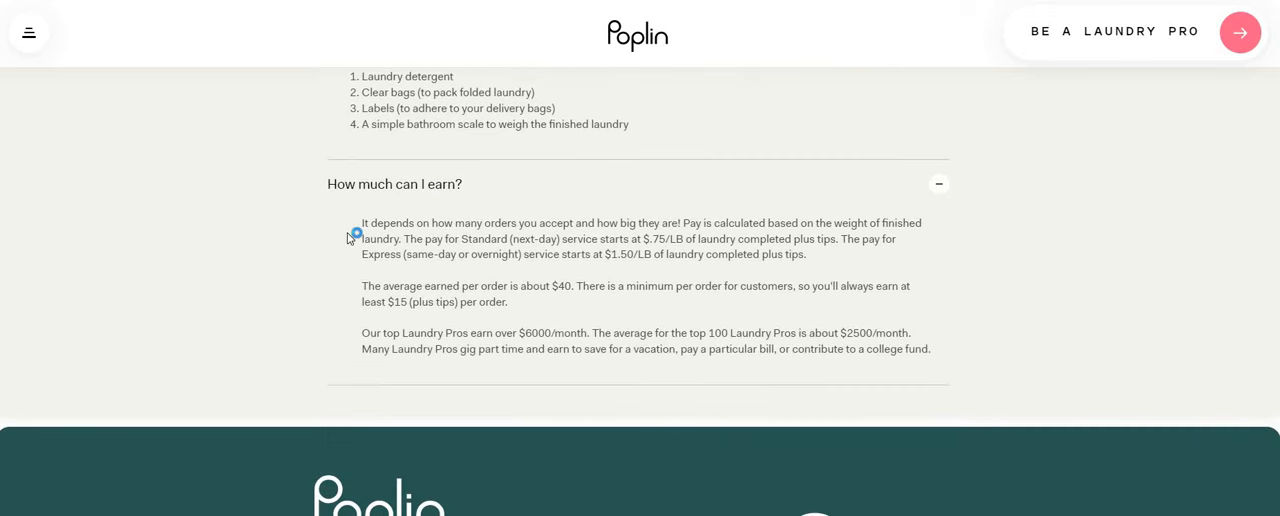
{"action": "mouse_move", "coordinate": [588, 240]}
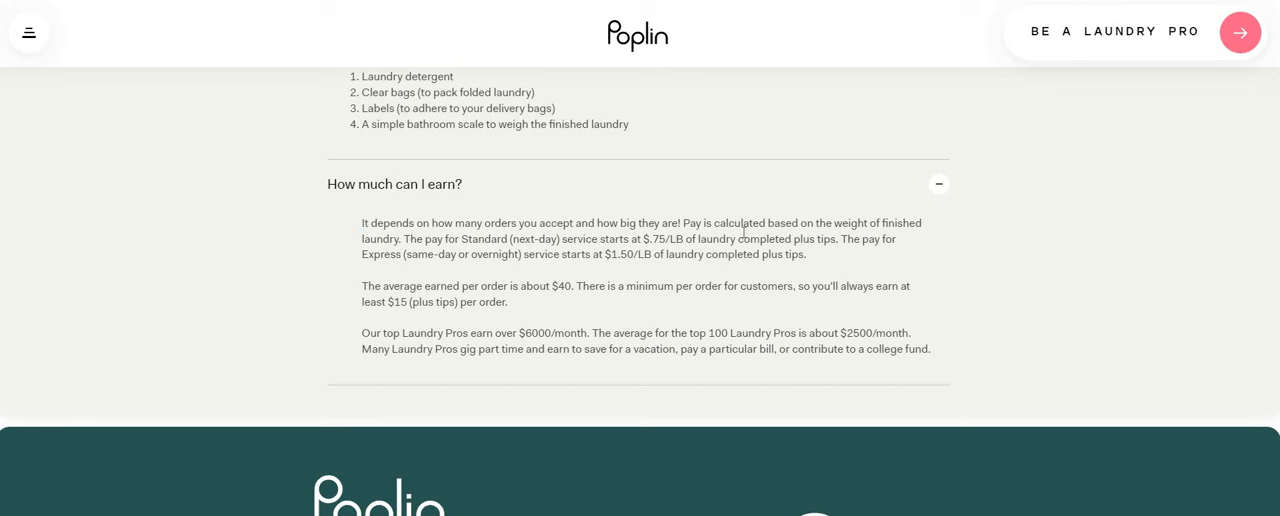
{"action": "mouse_move", "coordinate": [1056, 248]}
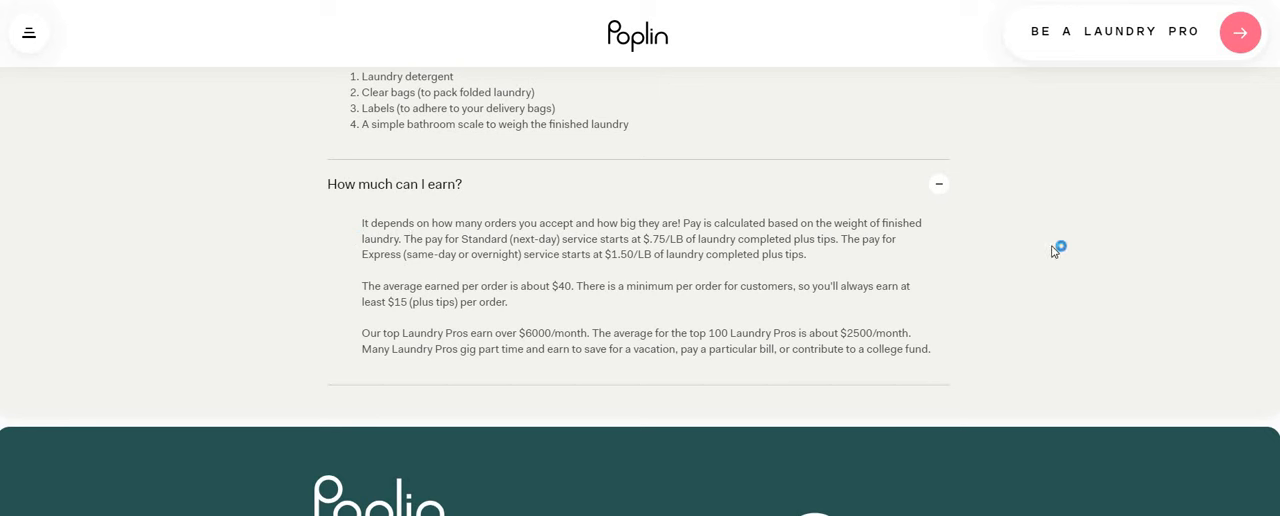
{"action": "mouse_move", "coordinate": [464, 240]}
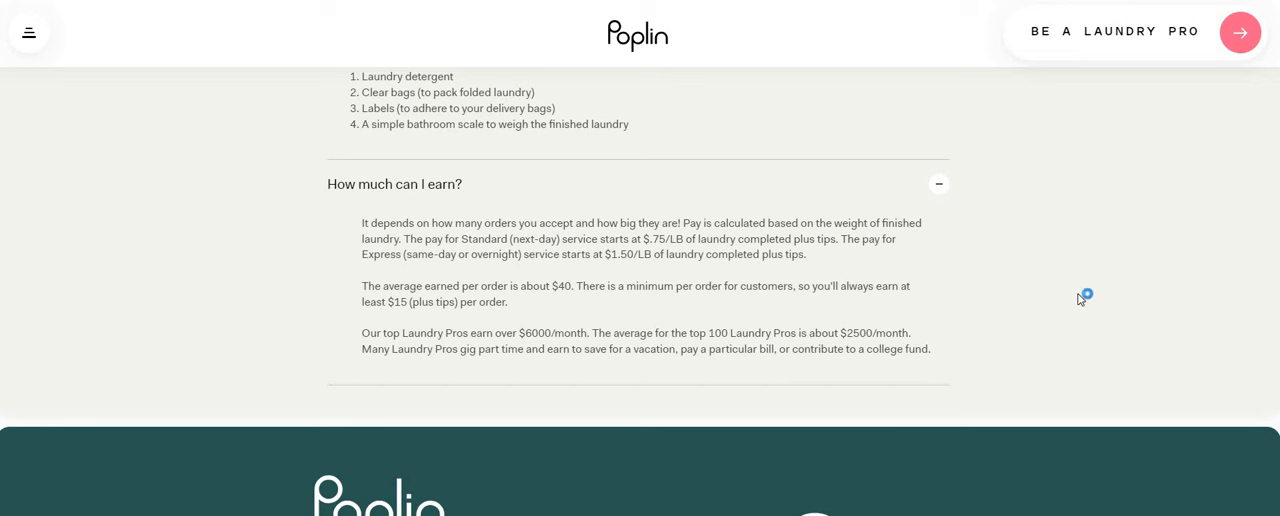
{"action": "mouse_move", "coordinate": [1080, 300]}
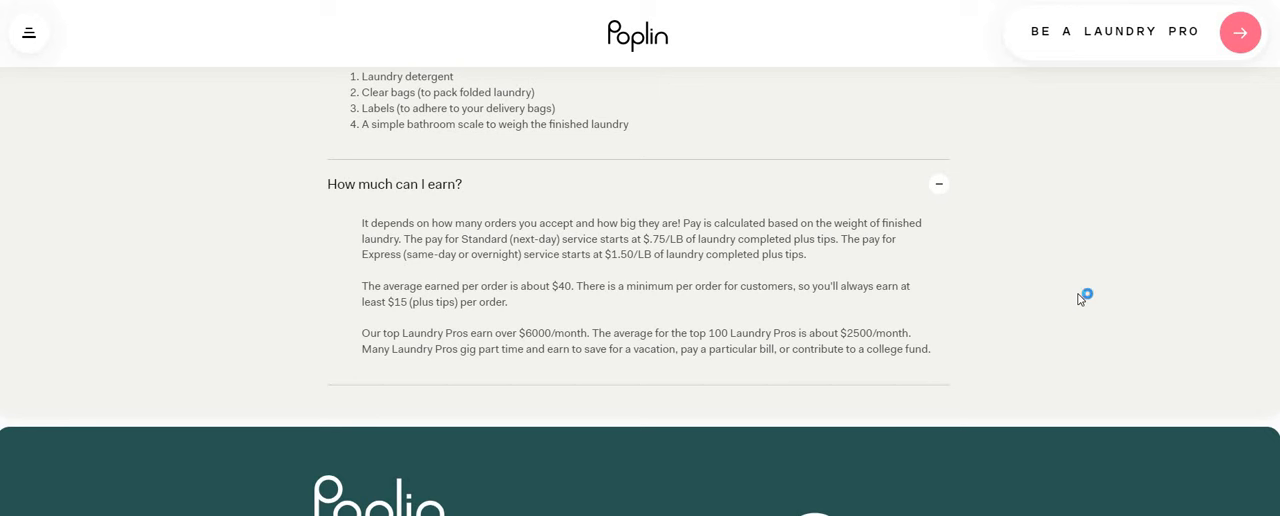
{"action": "mouse_move", "coordinate": [1080, 300]}
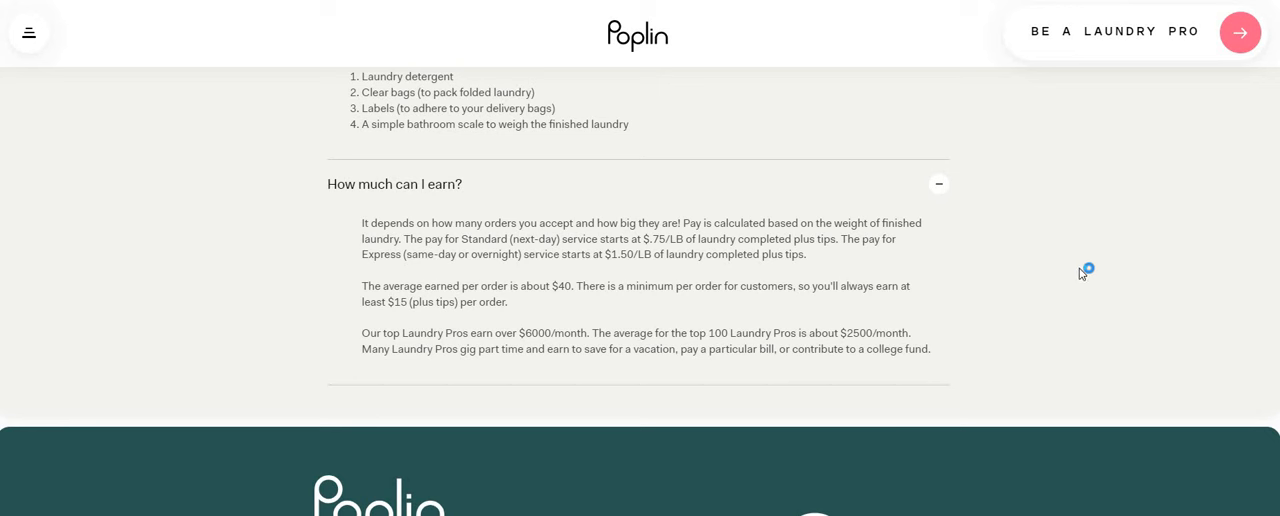
{"action": "mouse_move", "coordinate": [1088, 272]}
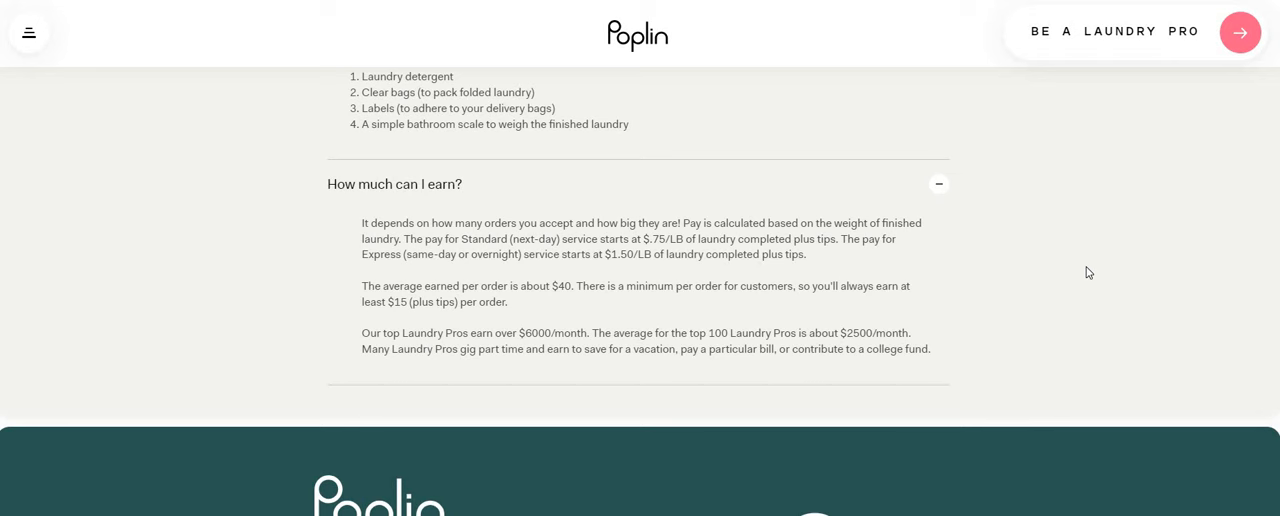
{"action": "mouse_move", "coordinate": [1092, 268]}
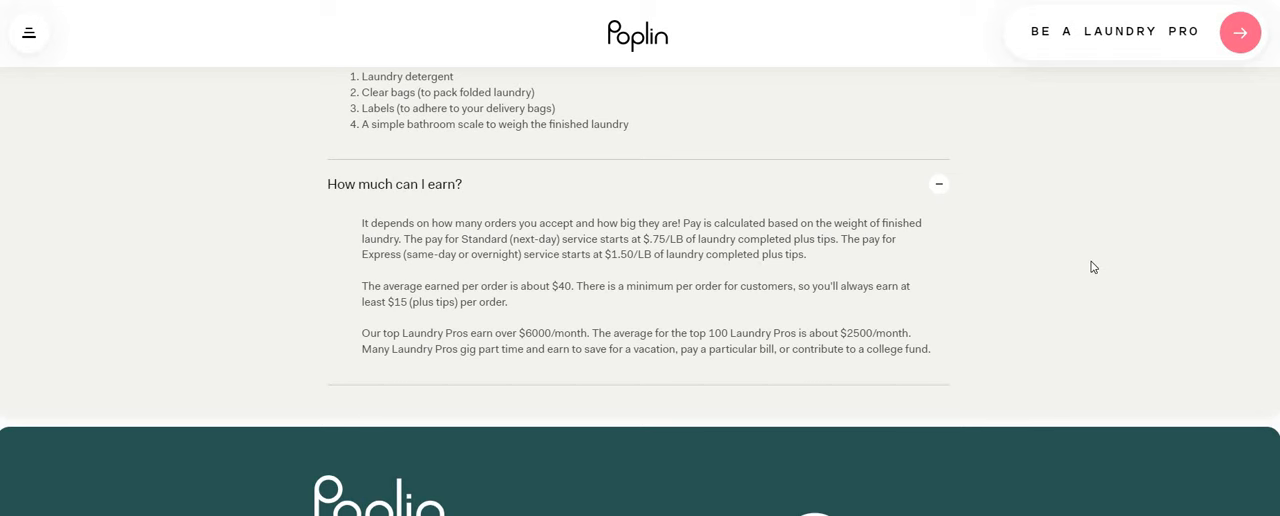
Scroll down to the footer and back up the page.
{"action": "scroll", "scroll_direction": "down", "scroll_amount": 3}
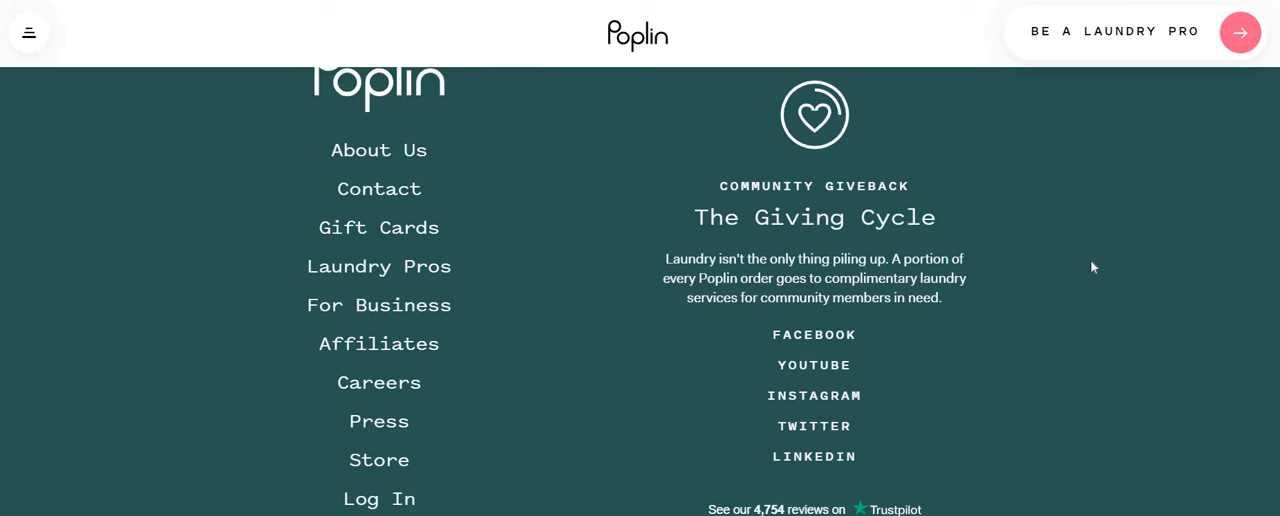
{"action": "mouse_move", "coordinate": [1204, 276]}
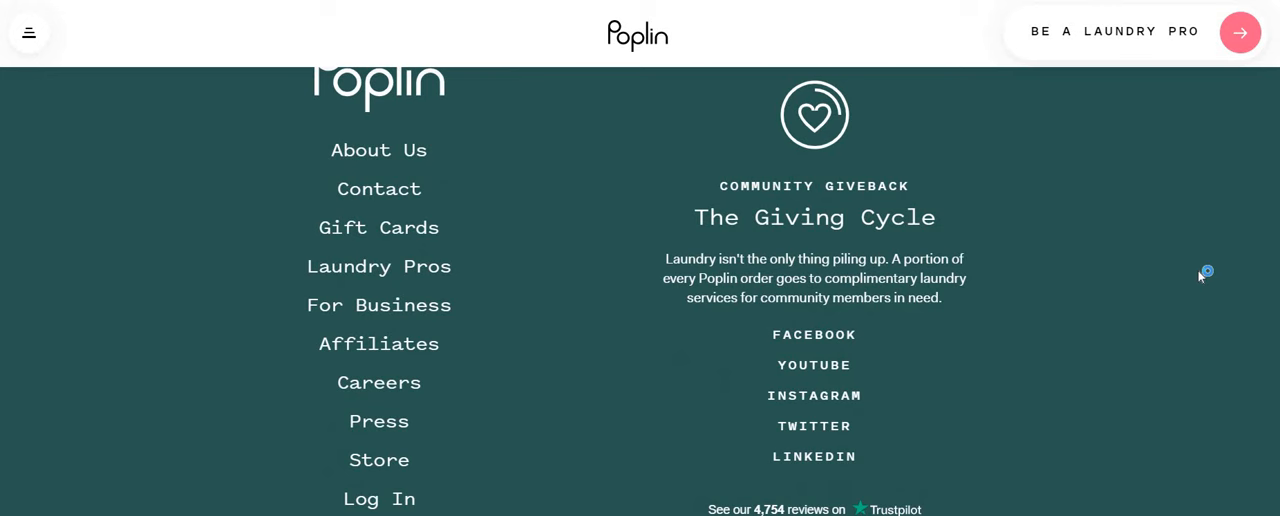
{"action": "scroll", "scroll_direction": "down", "scroll_amount": 3}
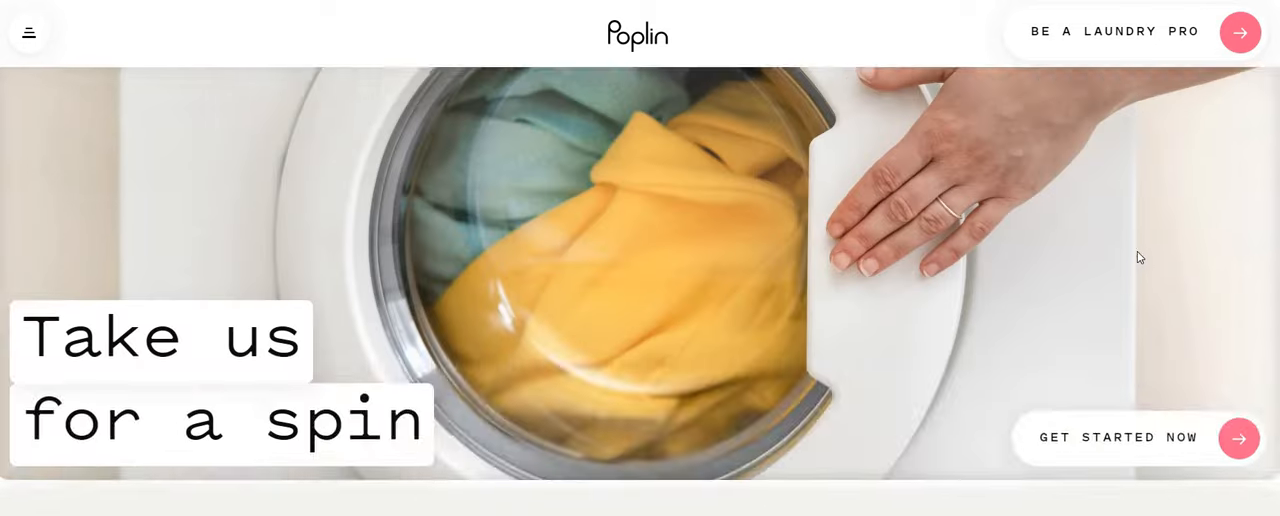
{"action": "scroll", "scroll_direction": "down", "scroll_amount": 3}
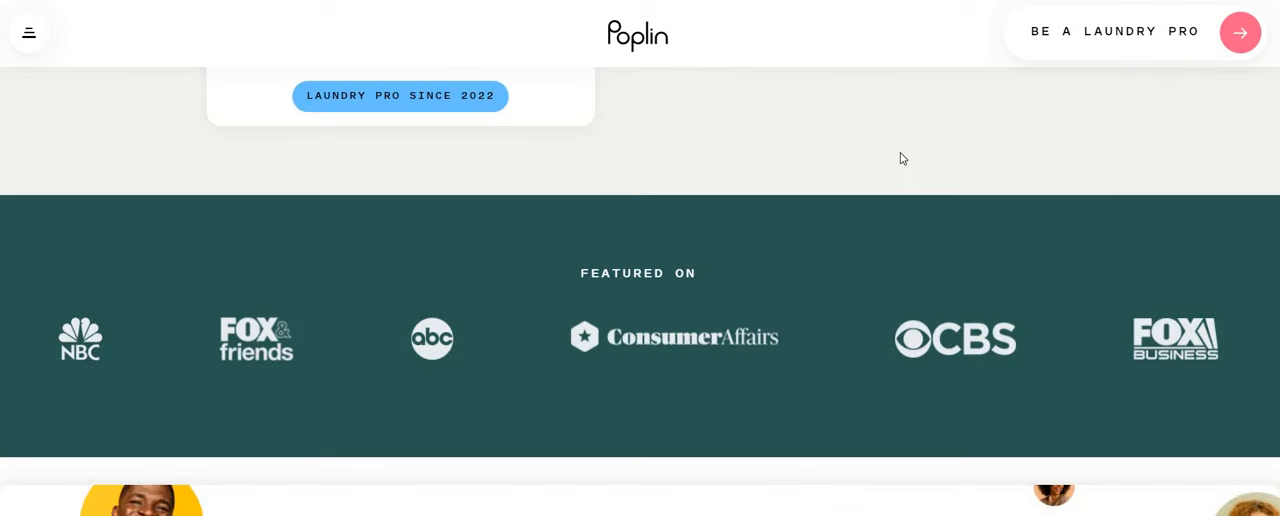
{"action": "scroll", "scroll_direction": "down", "scroll_amount": 3}
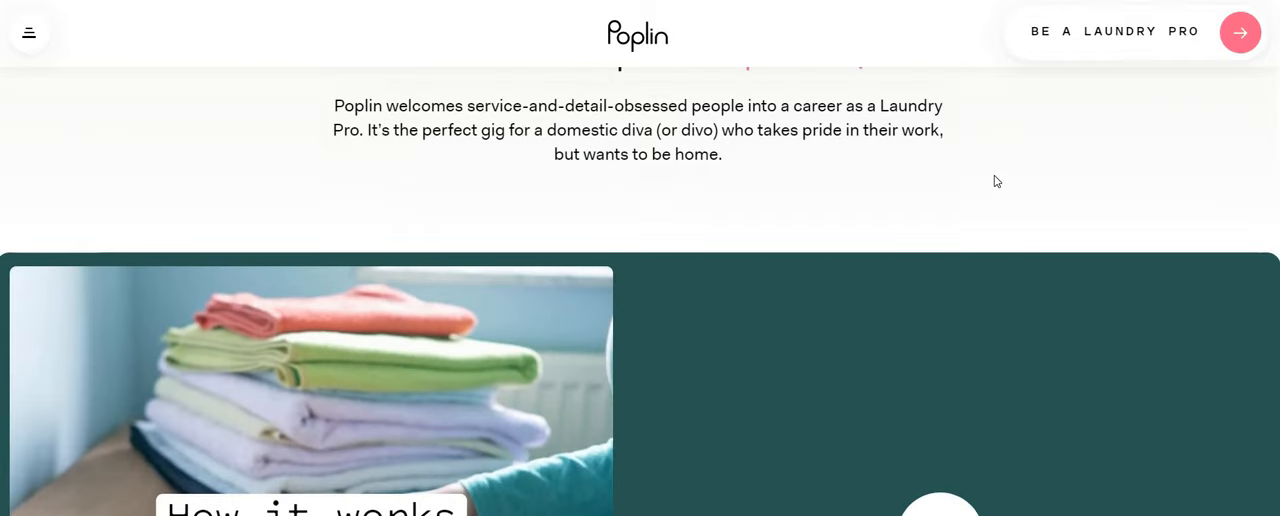
{"action": "scroll", "scroll_direction": "up", "scroll_amount": 3}
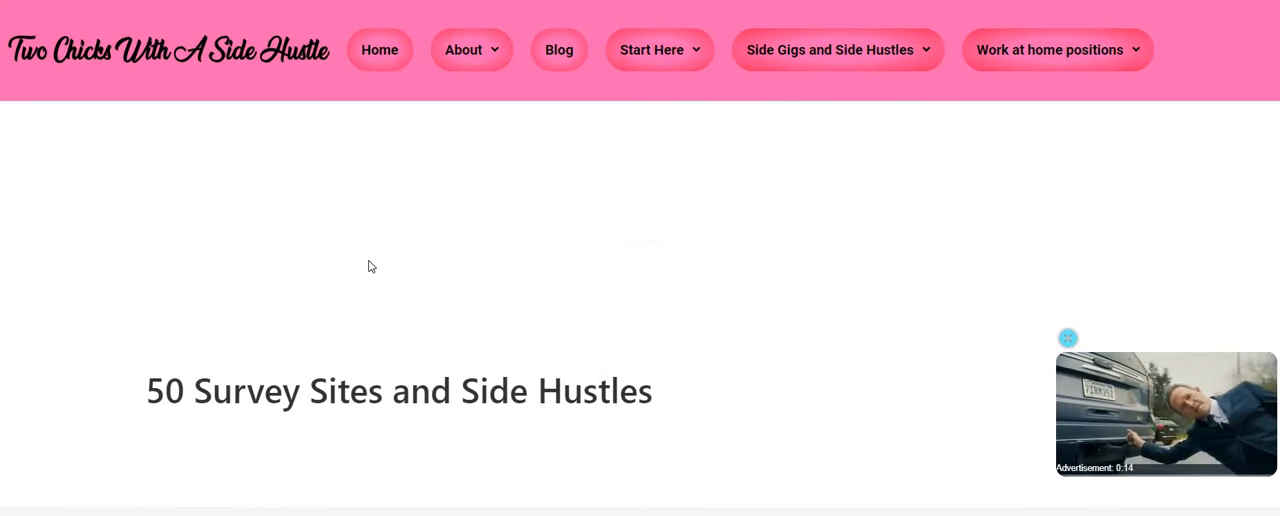
Scroll down the 50 Survey Sites post to its numbered list with KashKick, Prolific and User Interviews.
{"action": "scroll", "scroll_direction": "down", "scroll_amount": 3}
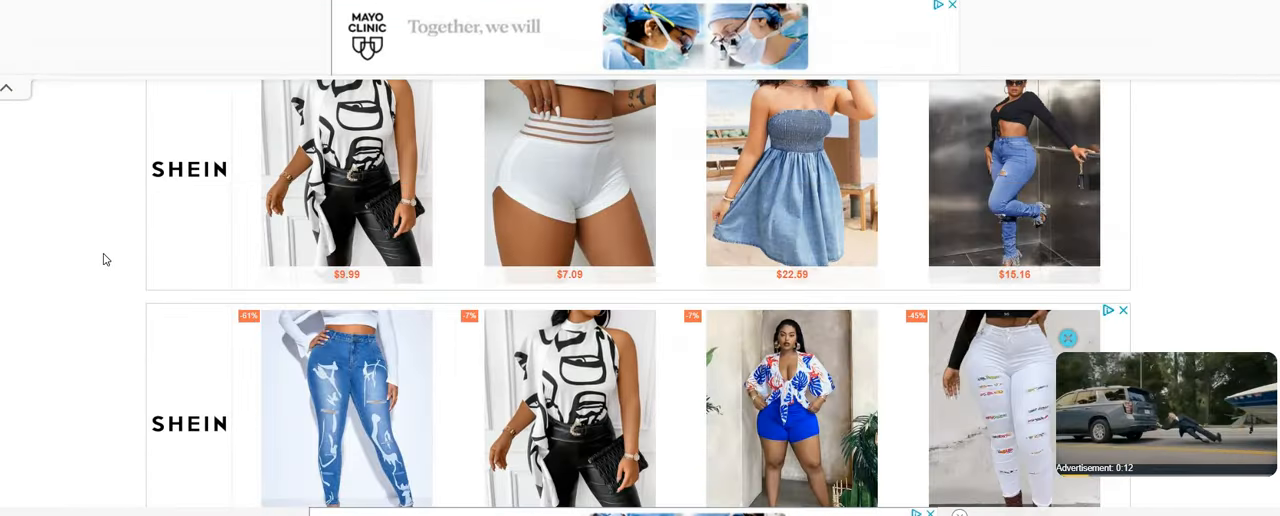
{"action": "scroll", "scroll_direction": "down", "scroll_amount": 3}
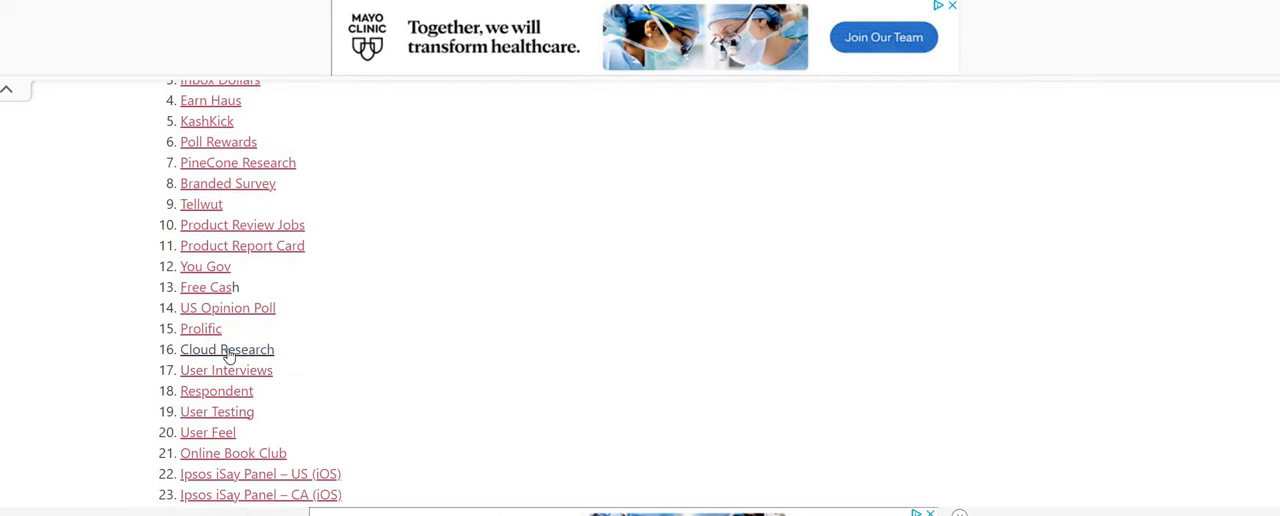
{"action": "mouse_move", "coordinate": [462, 344]}
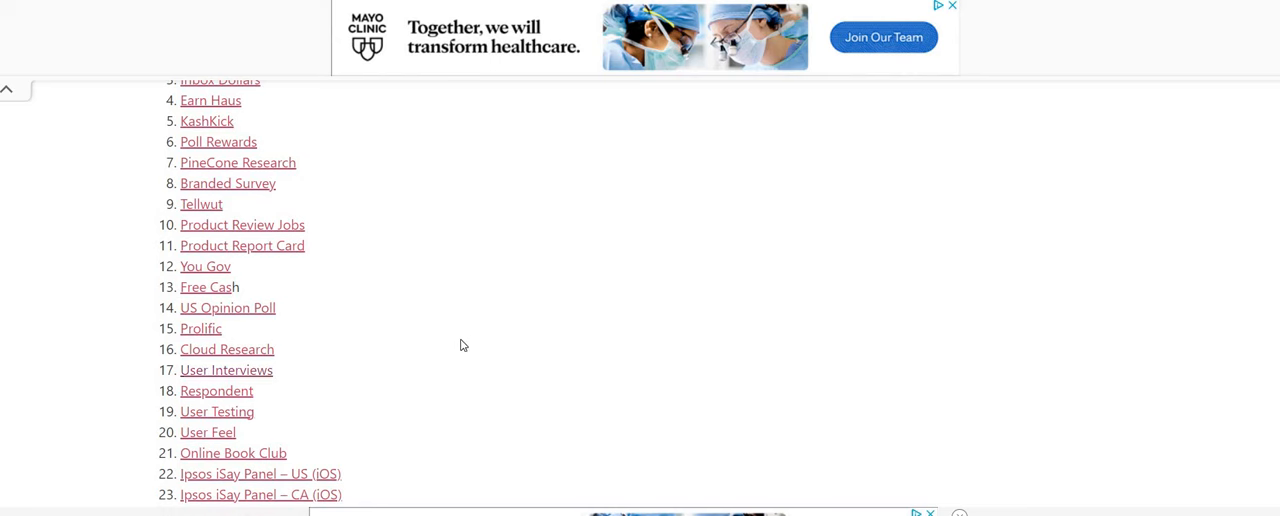
{"action": "scroll", "scroll_direction": "down", "scroll_amount": 3}
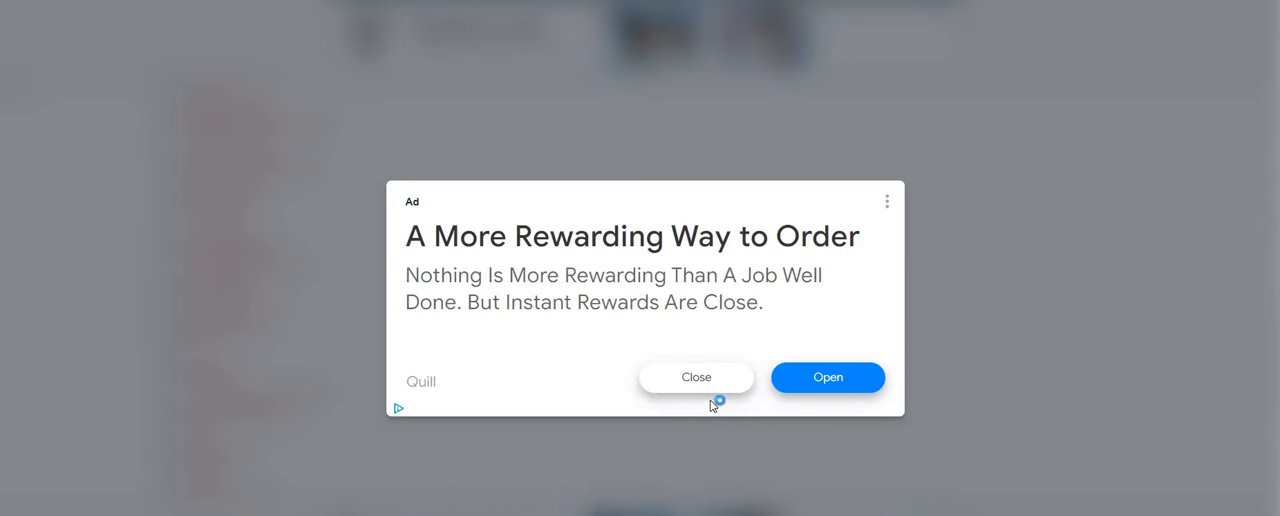
Dismiss the ad to reach Crowdtap's welcome page, then view the list's final entries 33–50.
{"action": "left_click", "coordinate": [696, 376]}
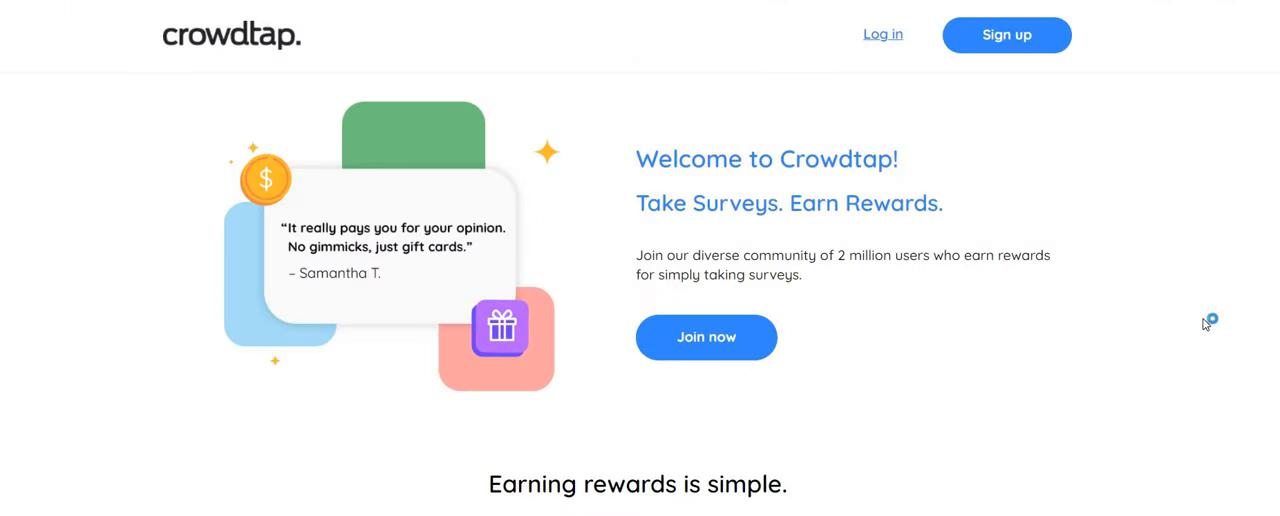
{"action": "scroll", "scroll_direction": "down", "scroll_amount": 3}
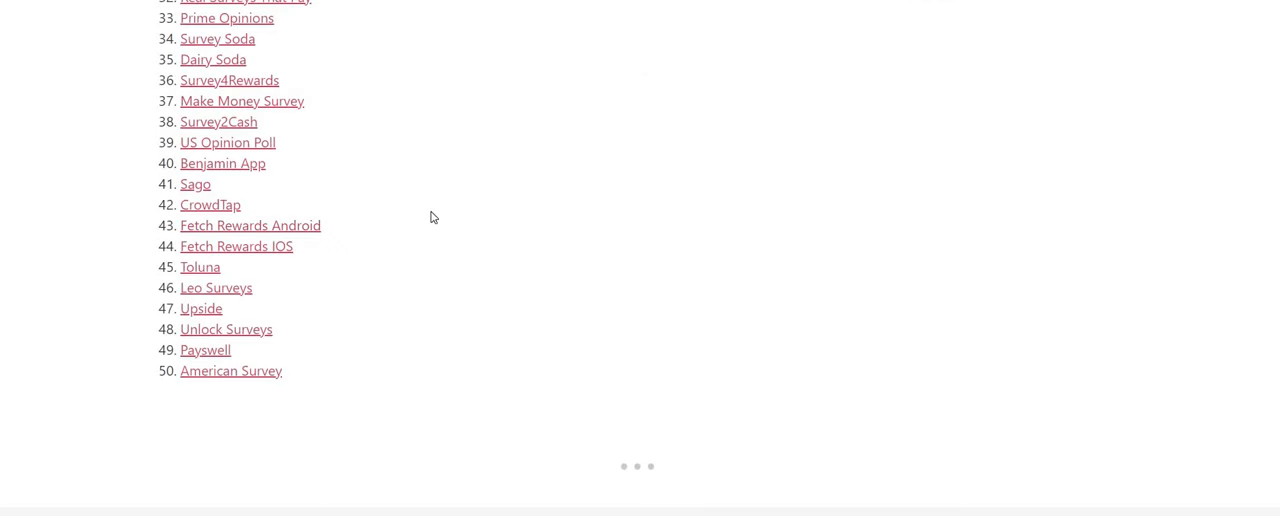
Scroll back to the top of the numbered list showing entries 1–17.
{"action": "scroll", "scroll_direction": "up", "scroll_amount": 3}
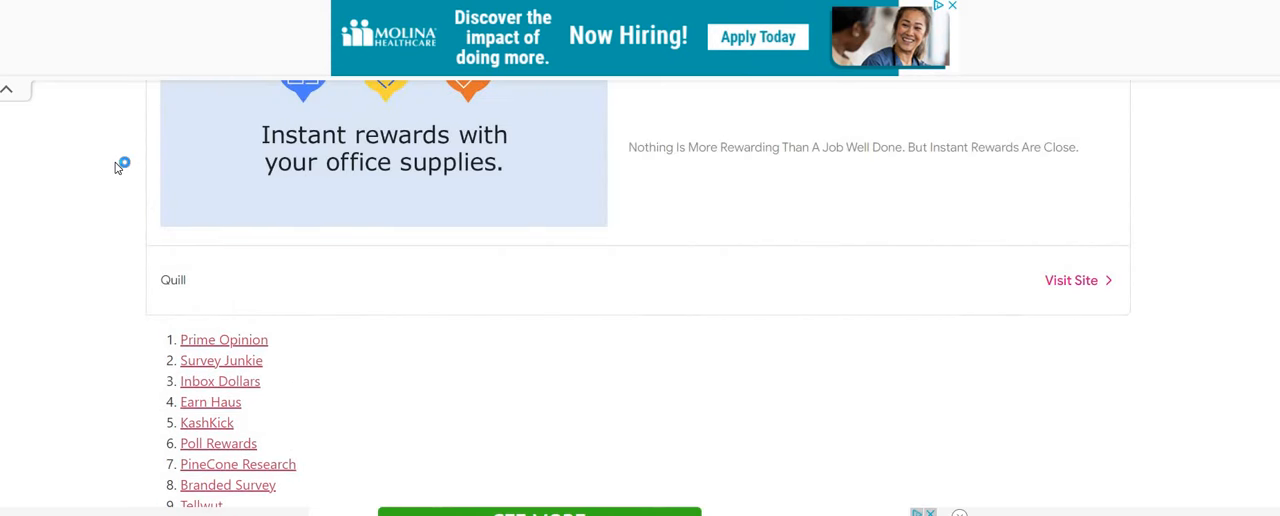
{"action": "scroll", "scroll_direction": "down", "scroll_amount": 3}
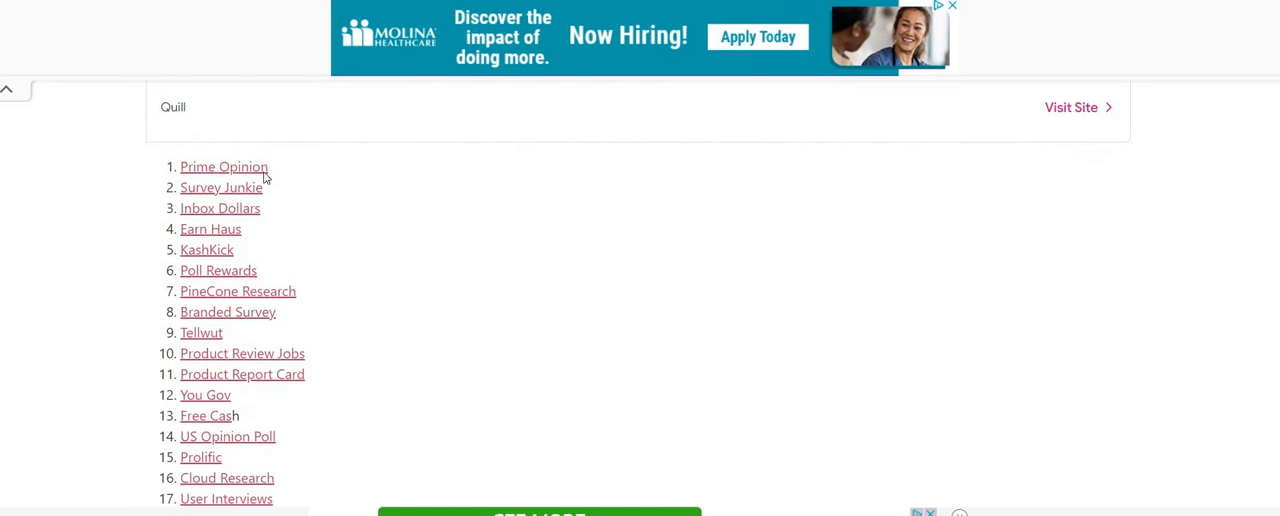
{"action": "mouse_move", "coordinate": [632, 304]}
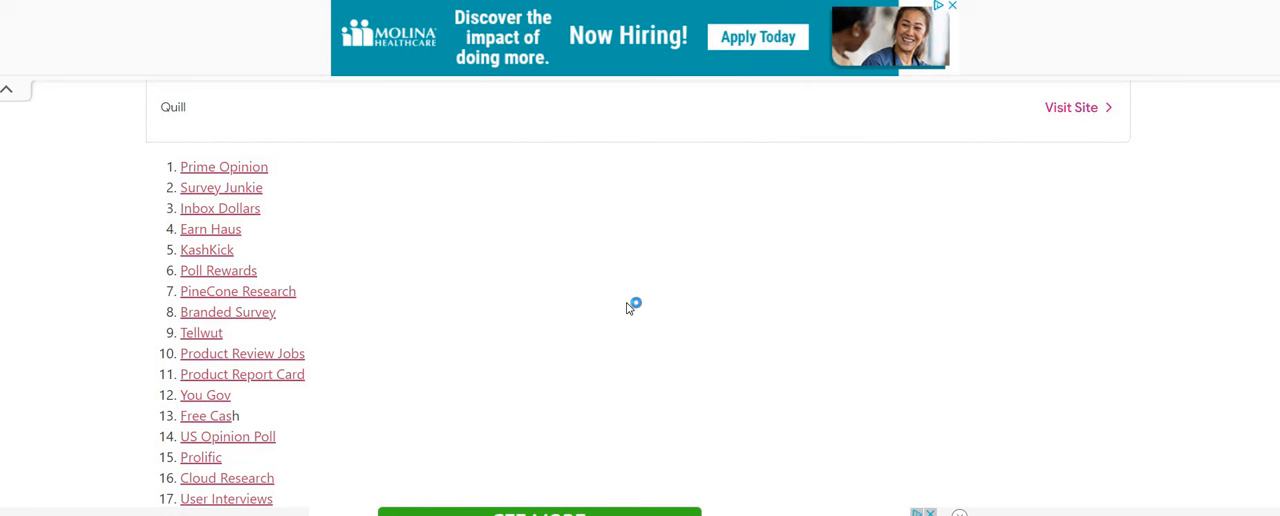
{"action": "mouse_move", "coordinate": [140, 222]}
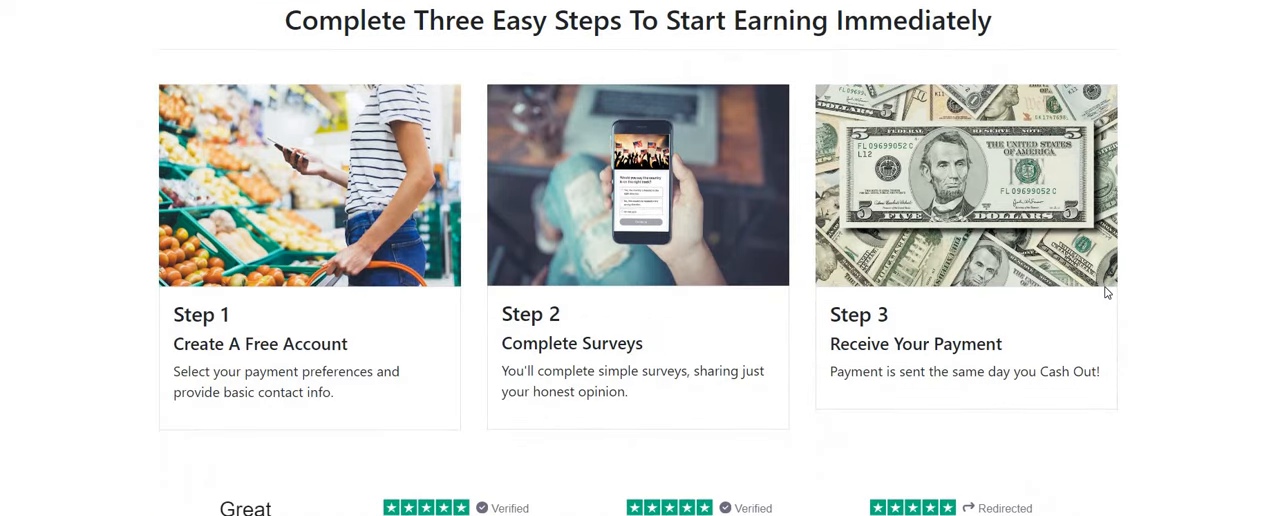
{"action": "mouse_move", "coordinate": [1170, 254]}
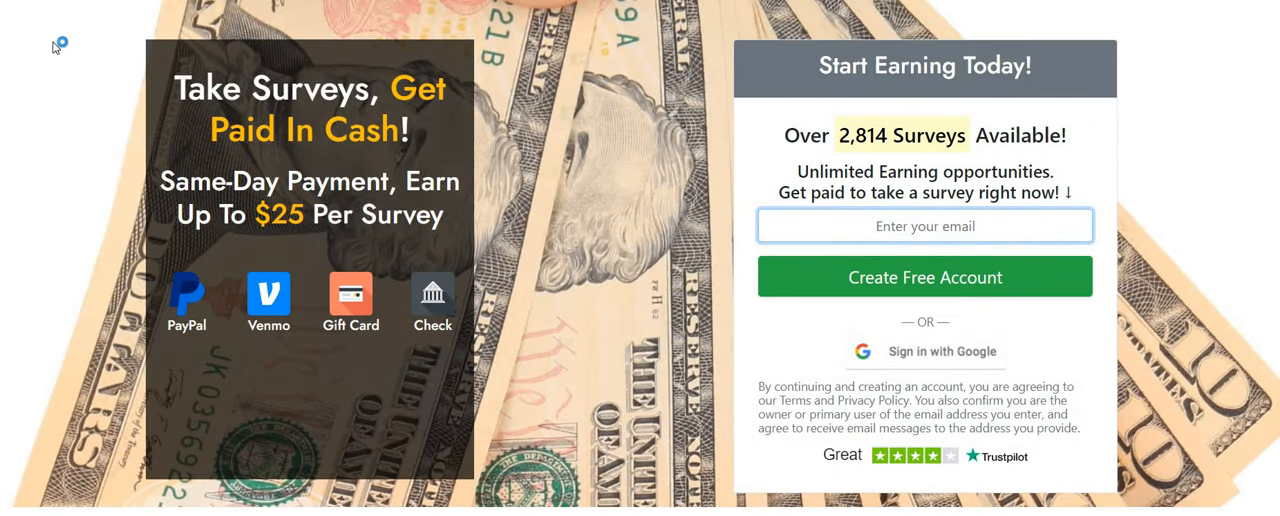
View the cash survey site's earning steps and sign-up form, then return to the blog list.
{"action": "left_click", "coordinate": [924, 224]}
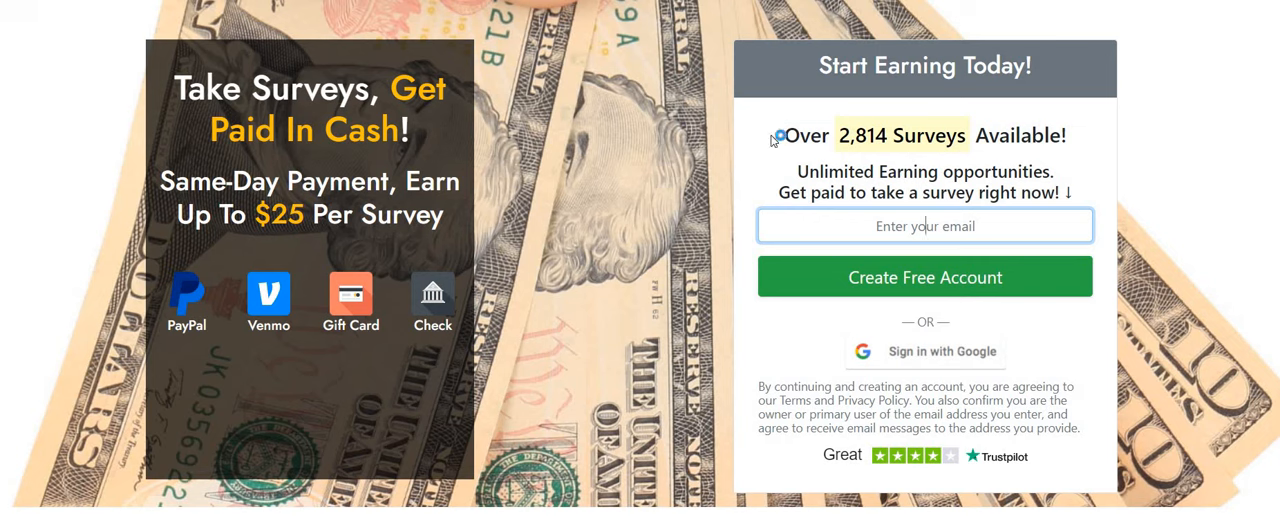
{"action": "mouse_move", "coordinate": [856, 156]}
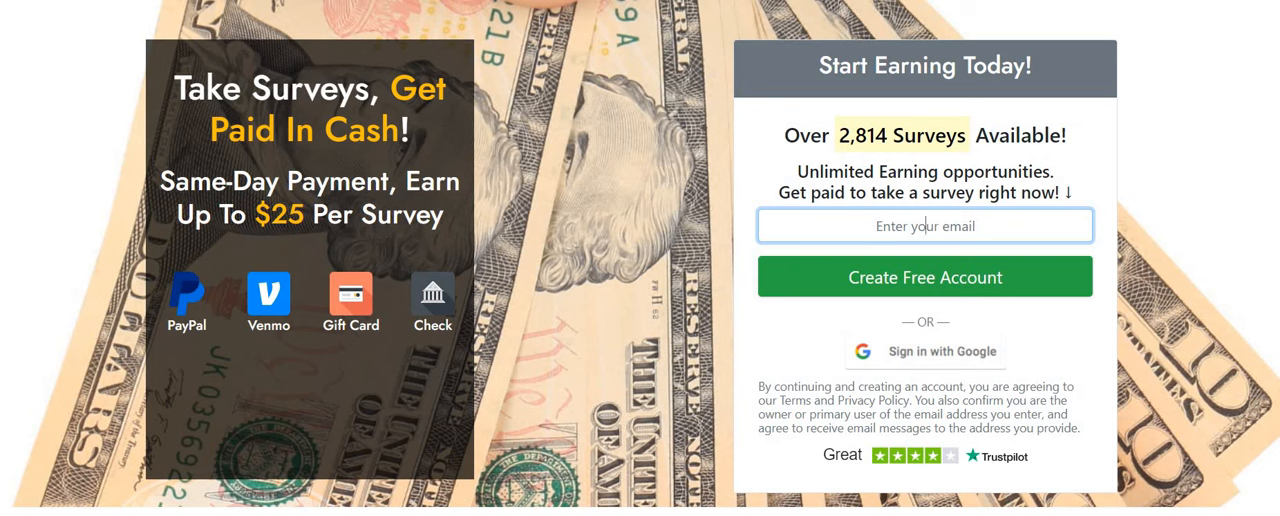
{"action": "left_click", "coordinate": [924, 224]}
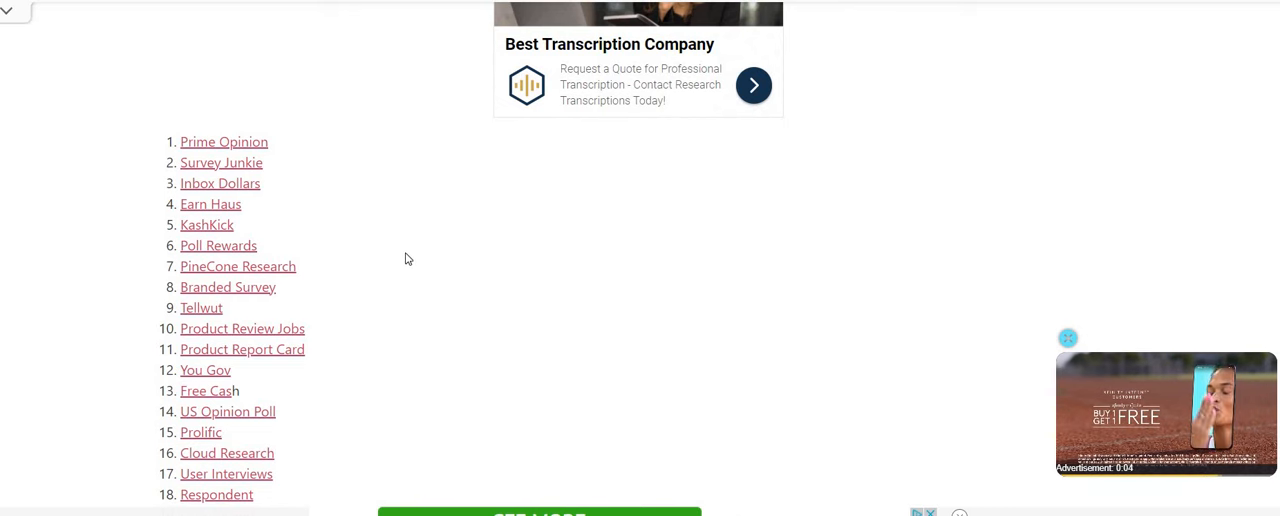
{"action": "scroll", "scroll_direction": "down", "scroll_amount": 3}
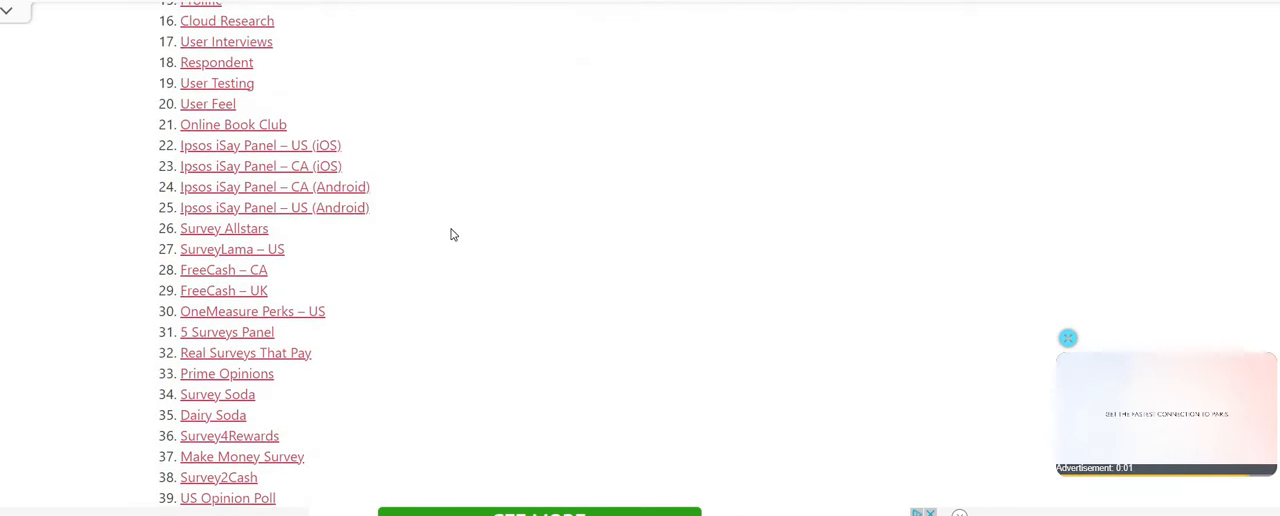
{"action": "scroll", "scroll_direction": "down", "scroll_amount": 3}
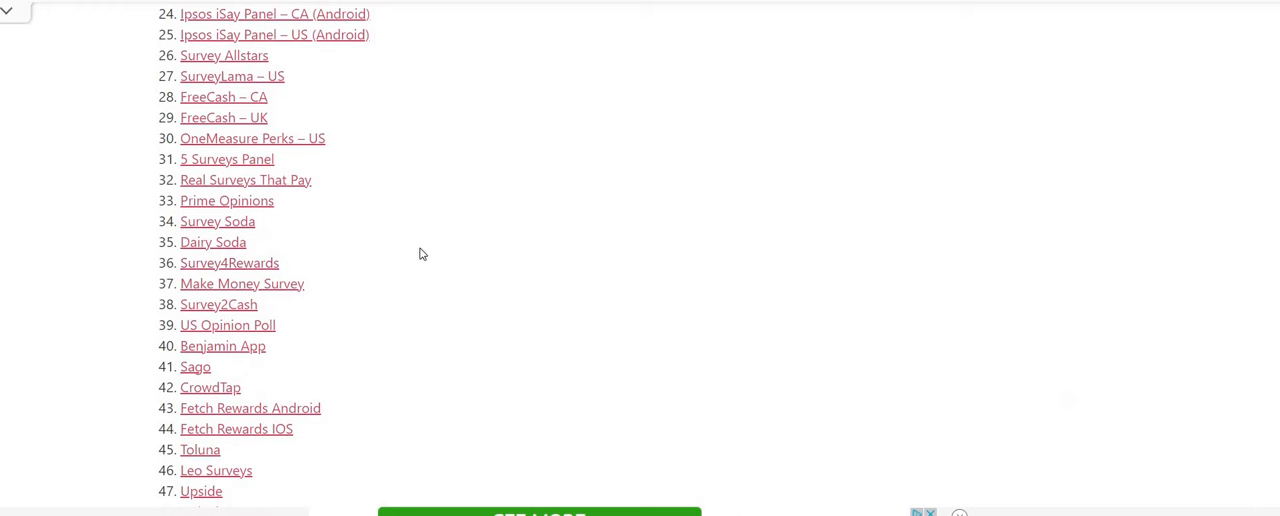
{"action": "scroll", "scroll_direction": "down", "scroll_amount": 3}
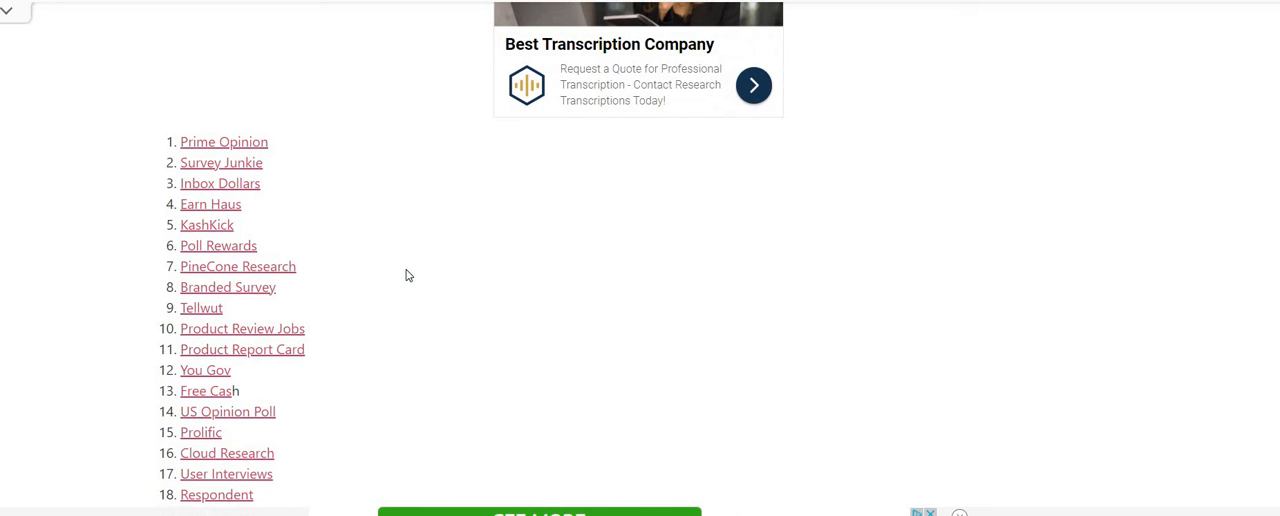
{"action": "mouse_move", "coordinate": [386, 268]}
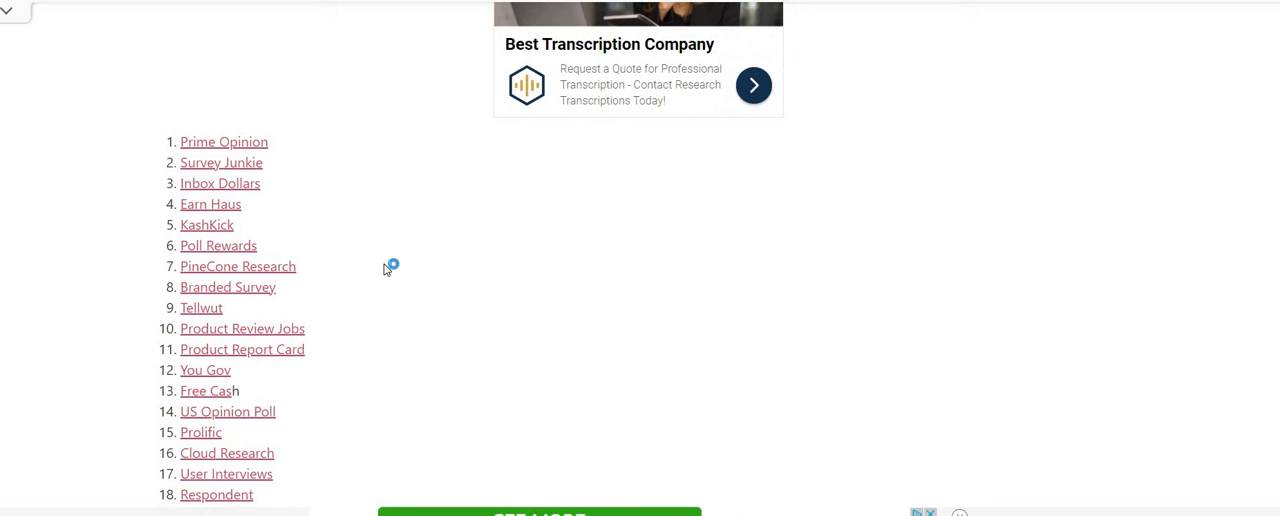
{"action": "mouse_move", "coordinate": [1168, 322]}
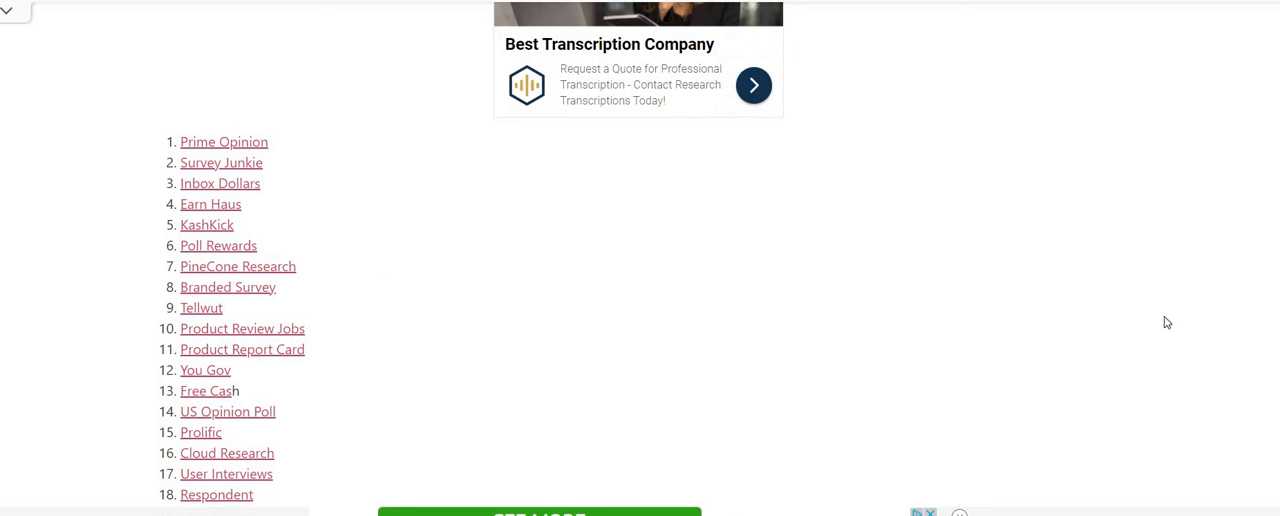
{"action": "mouse_move", "coordinate": [1124, 306]}
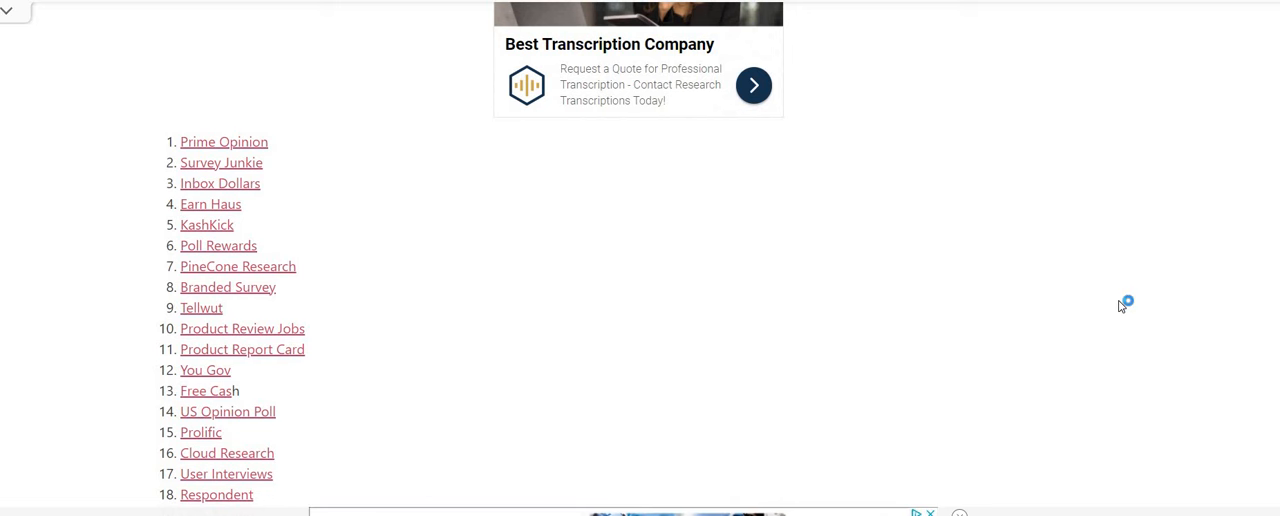
{"action": "mouse_move", "coordinate": [1120, 306]}
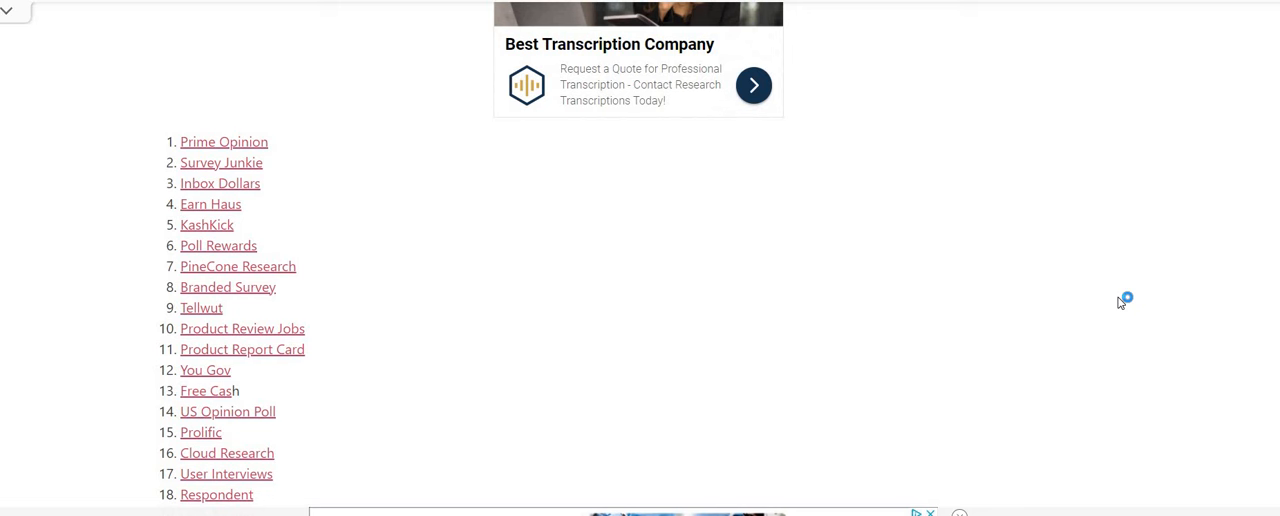
{"action": "mouse_move", "coordinate": [1116, 298]}
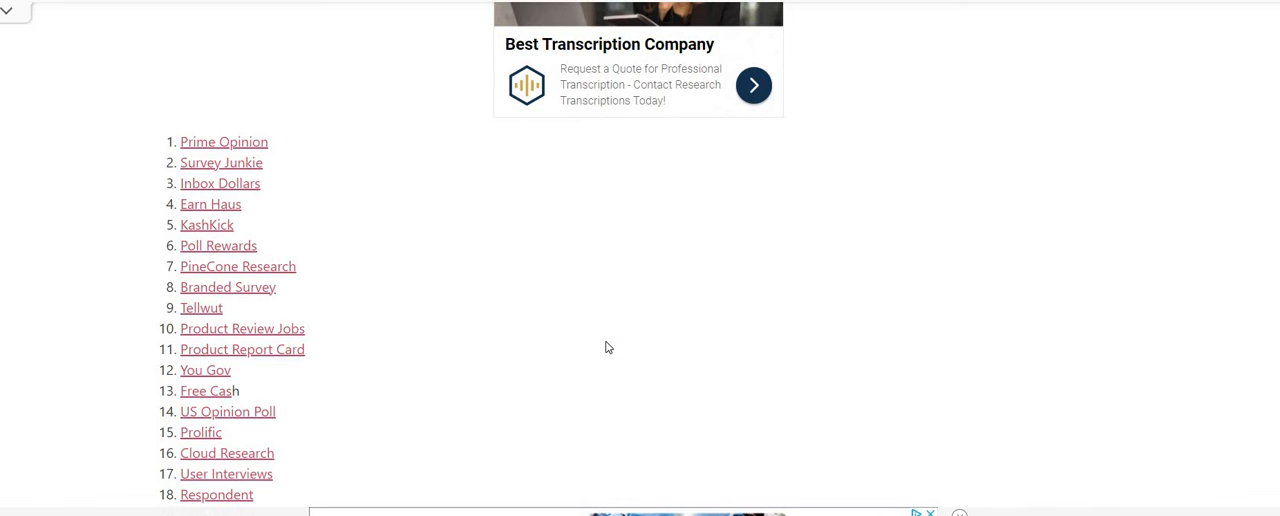
{"action": "mouse_move", "coordinate": [996, 340]}
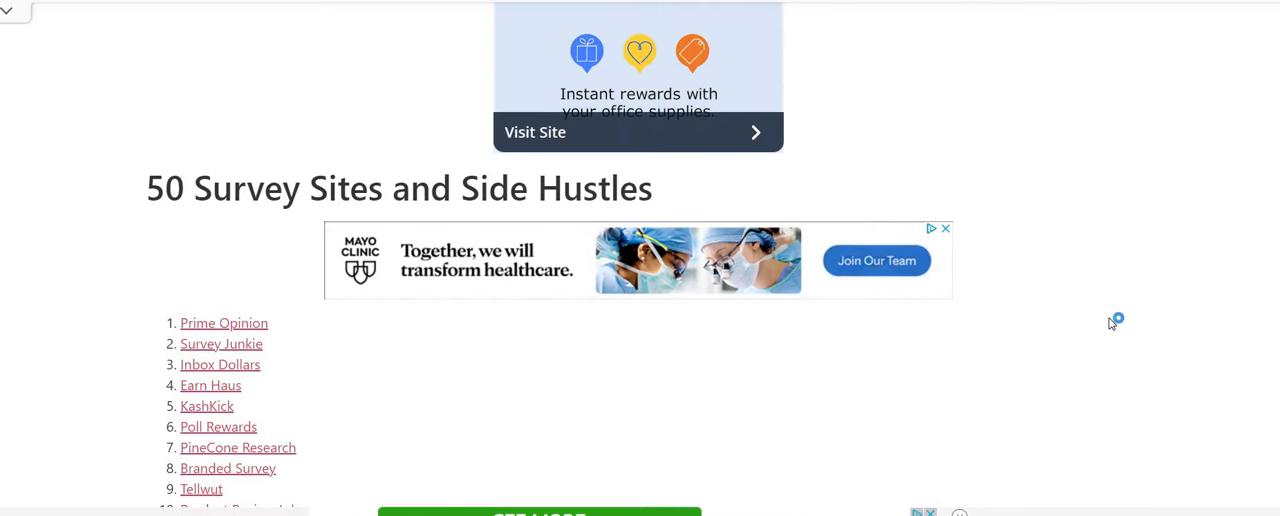
{"action": "mouse_move", "coordinate": [1124, 320]}
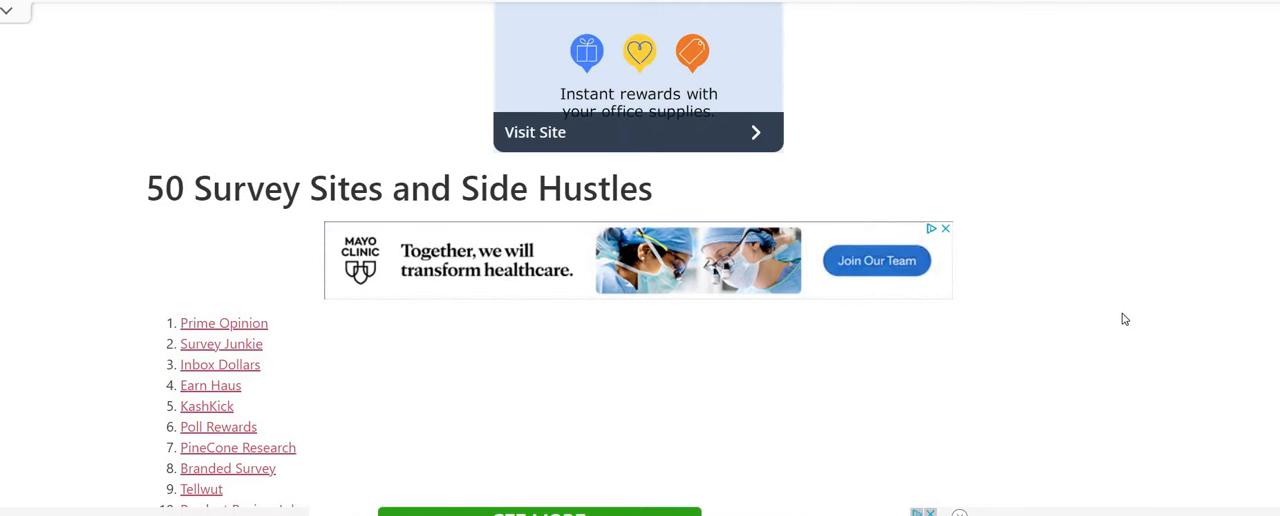